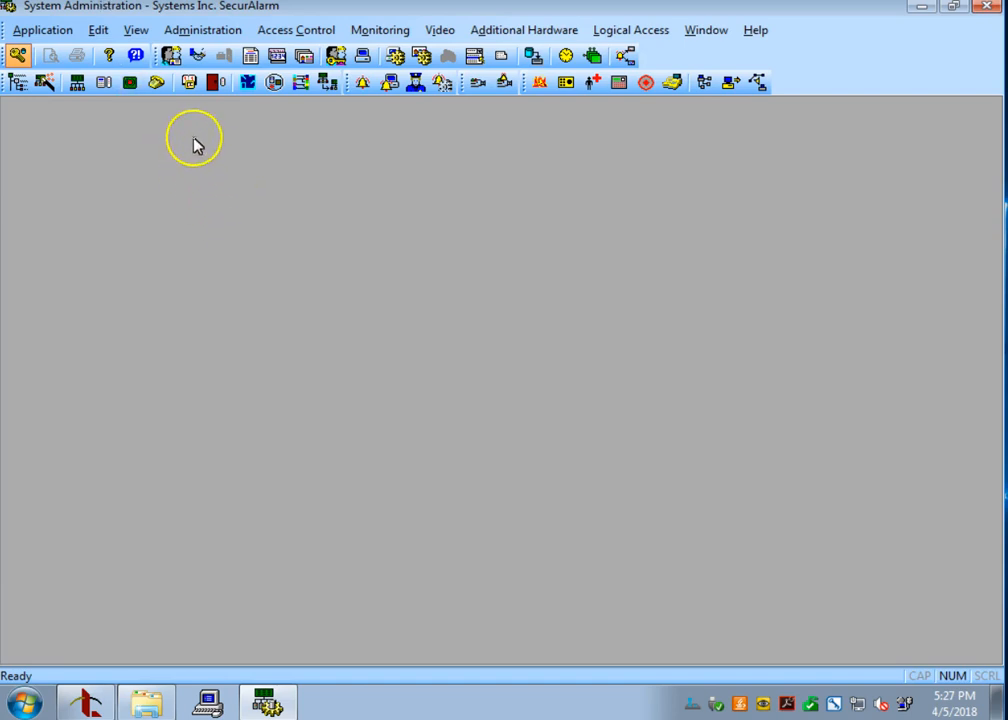
{"action": "mouse_move", "coordinate": [184, 108]}
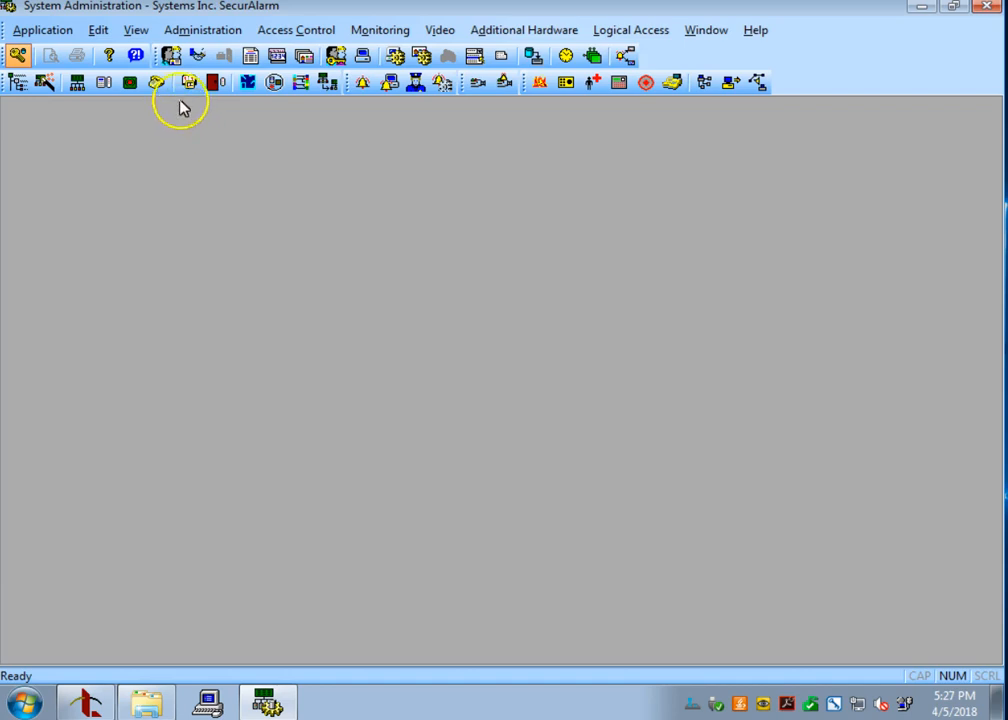
{"action": "mouse_move", "coordinate": [172, 60]}
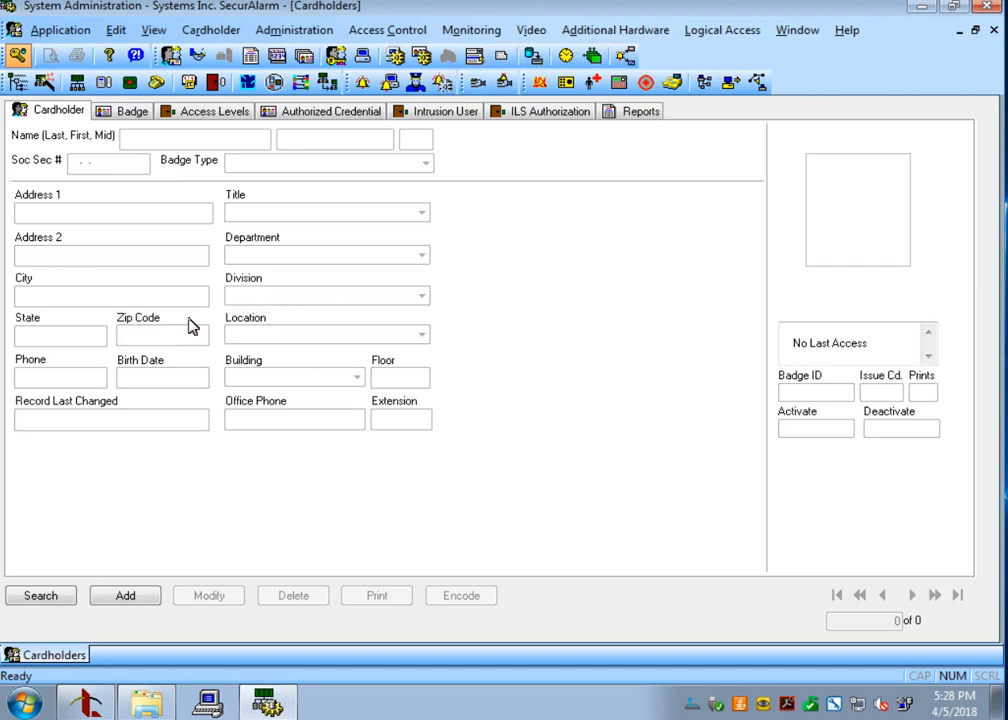
{"action": "mouse_move", "coordinate": [124, 596]}
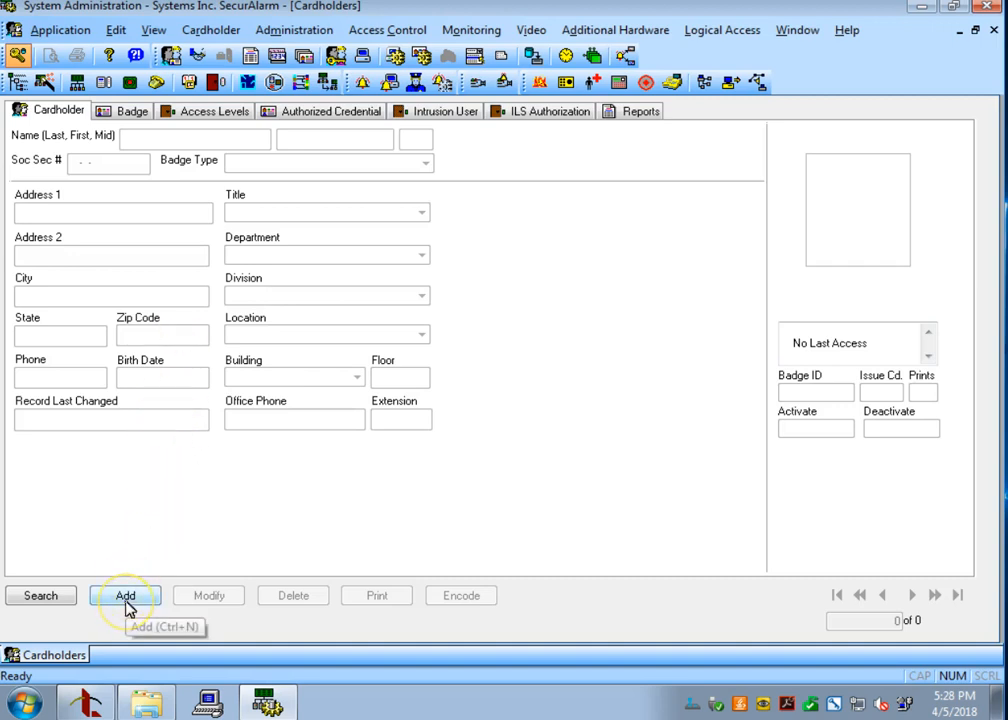
Add a new cardholder named User Test with SecurAlarm Badge as badge type.
{"action": "left_click", "coordinate": [126, 596]}
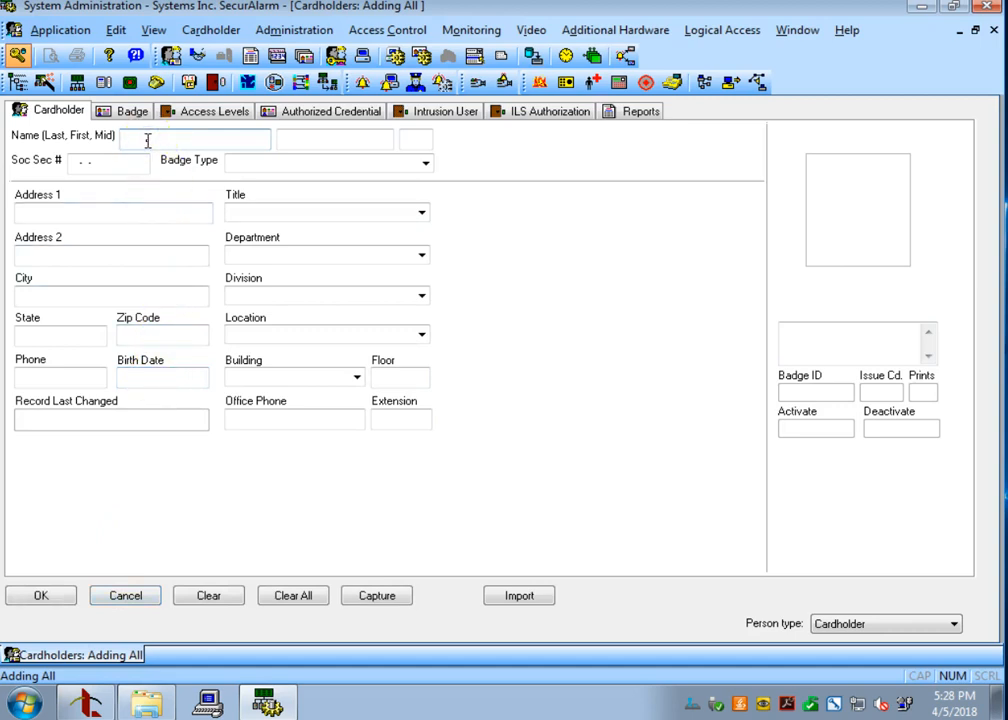
{"action": "type", "text": "User"}
{"action": "left_click", "coordinate": [334, 140]}
{"action": "type", "text": "Test"}
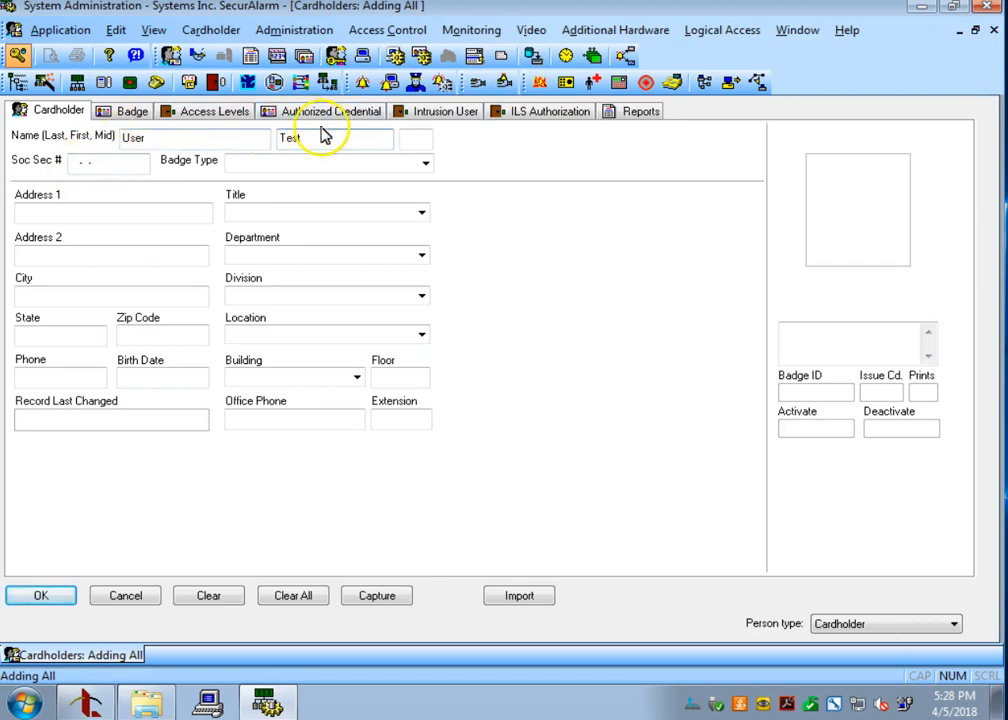
{"action": "mouse_move", "coordinate": [324, 160]}
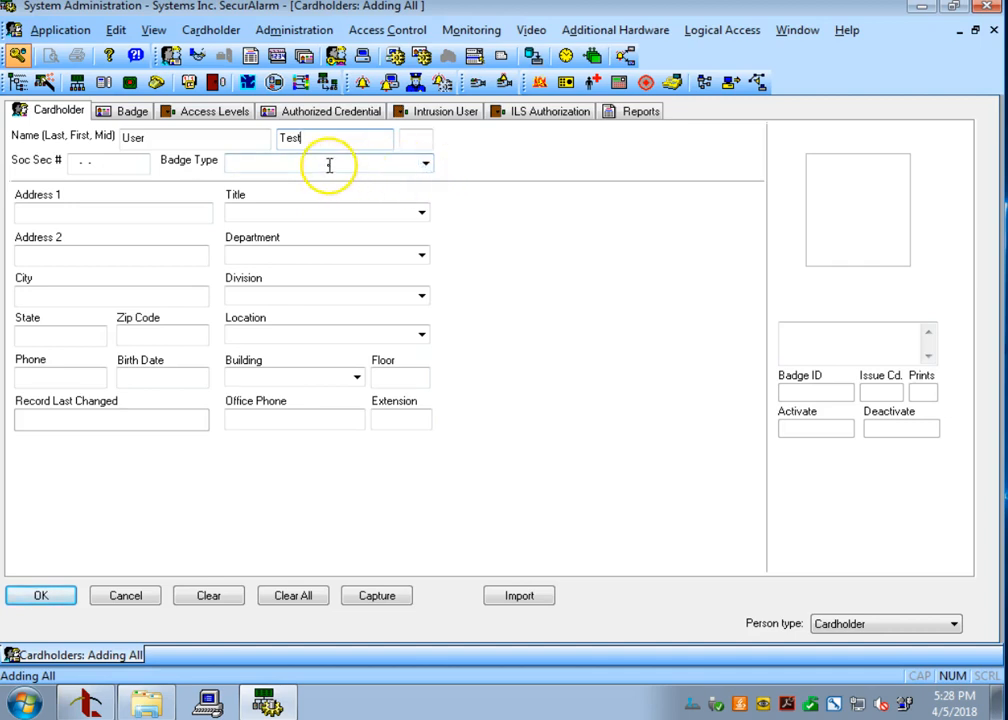
{"action": "type", "text": "S"}
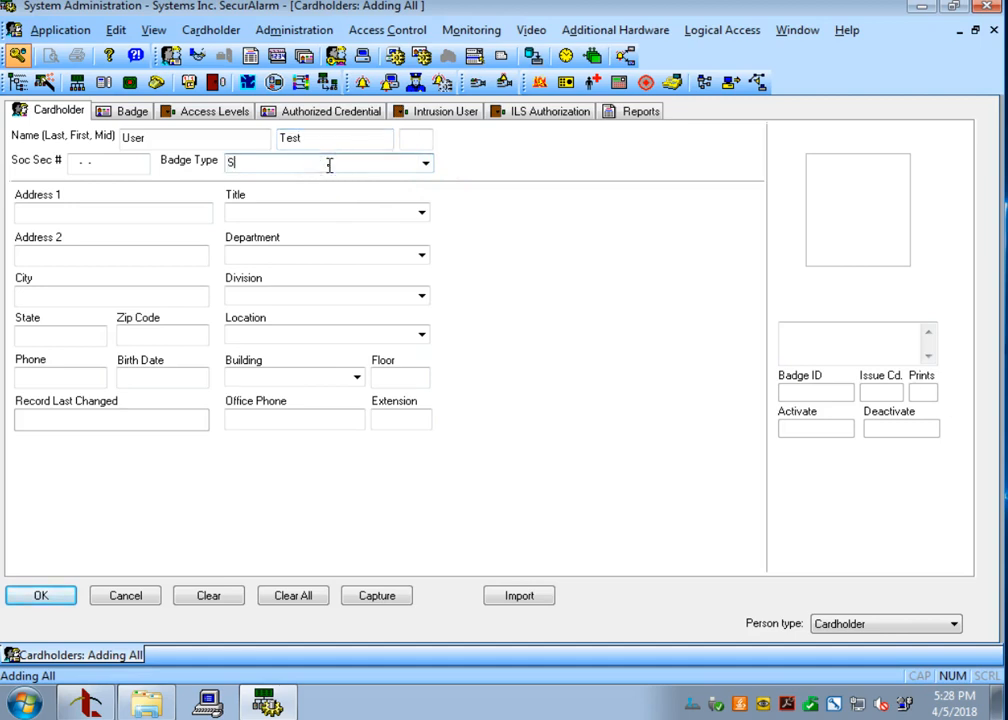
{"action": "type", "text": "ecurAlarm Badge"}
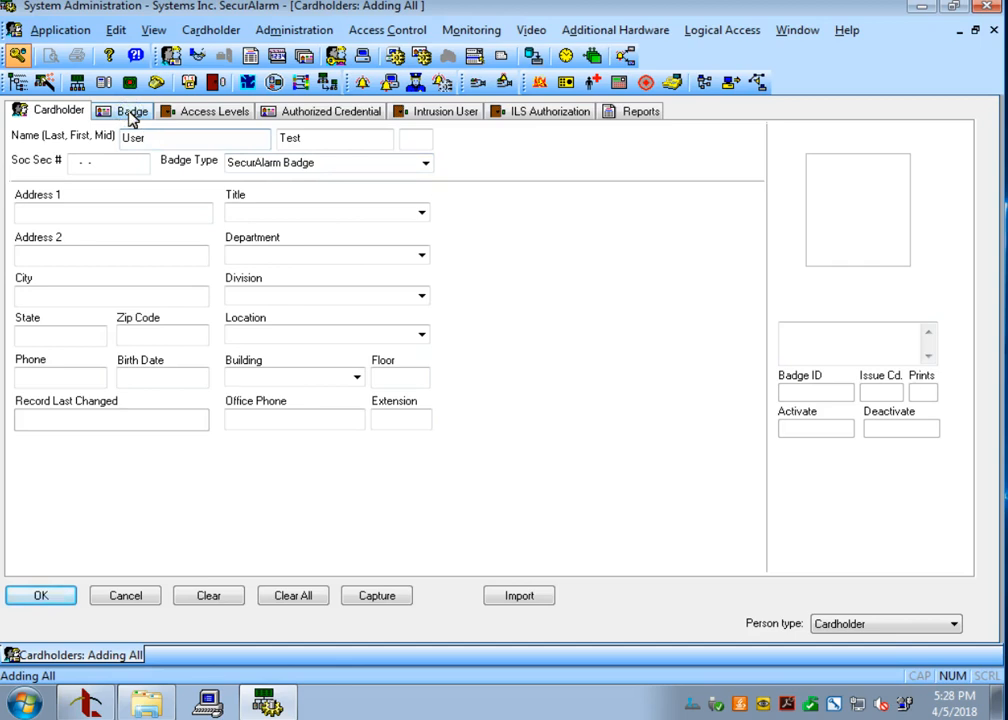
Enter badge ID 12345 for the new cardholder's badge.
{"action": "left_click", "coordinate": [130, 112]}
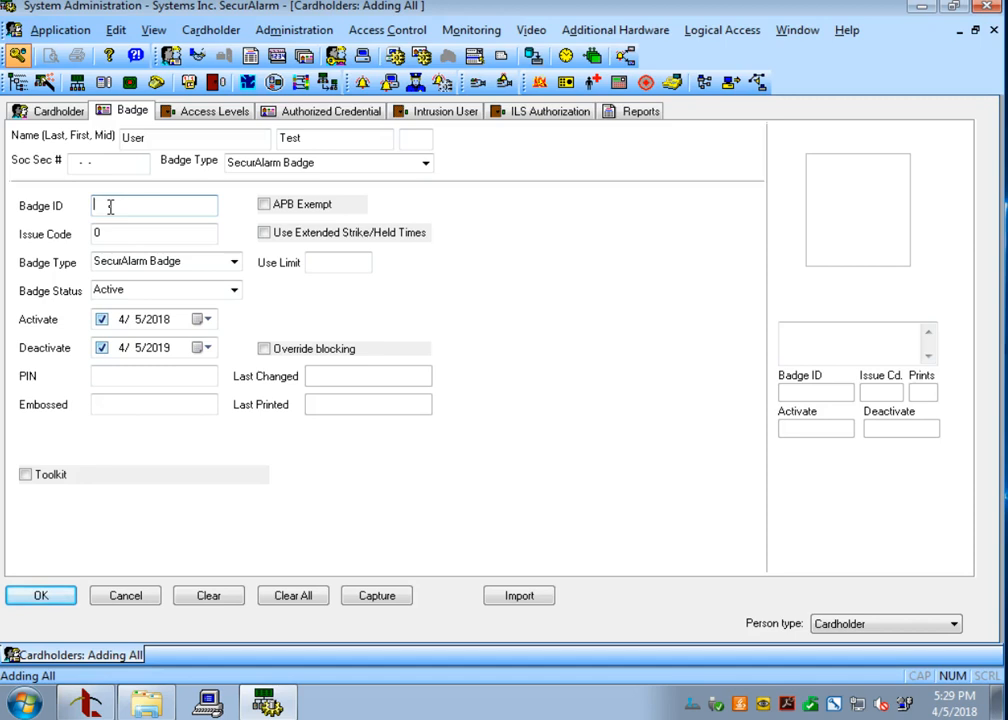
{"action": "type", "text": "1"}
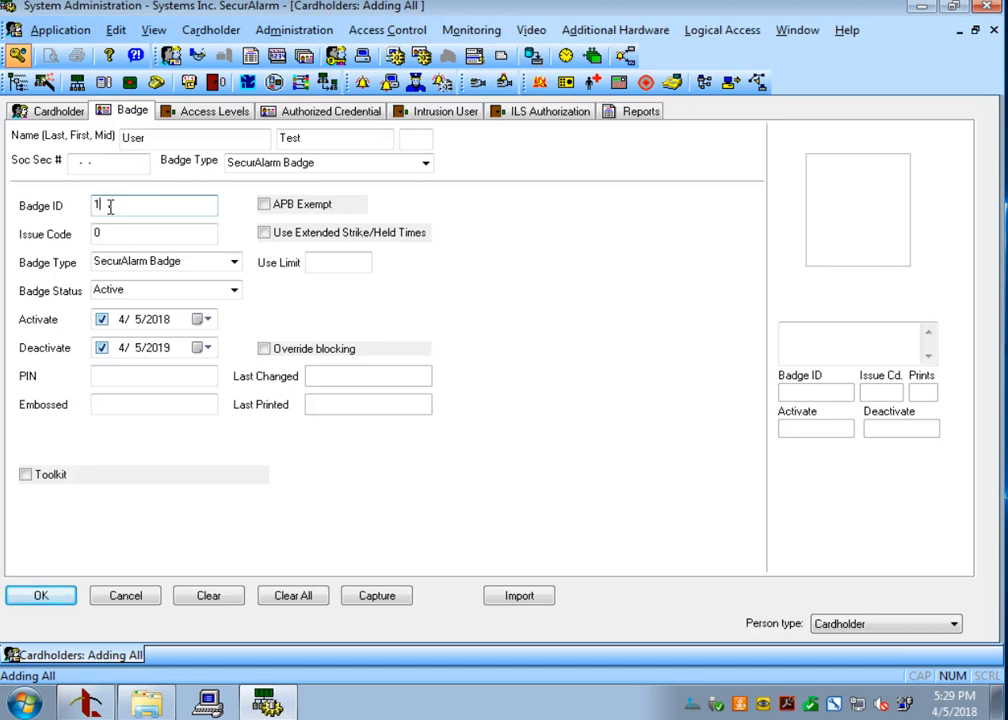
{"action": "type", "text": "2345"}
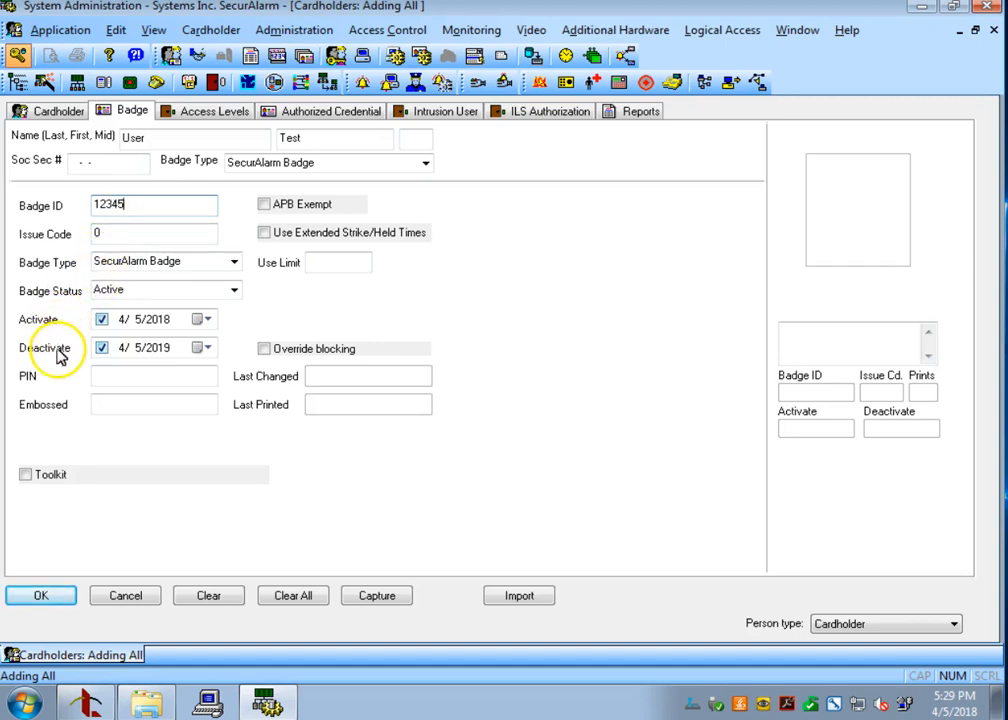
{"action": "mouse_move", "coordinate": [80, 330]}
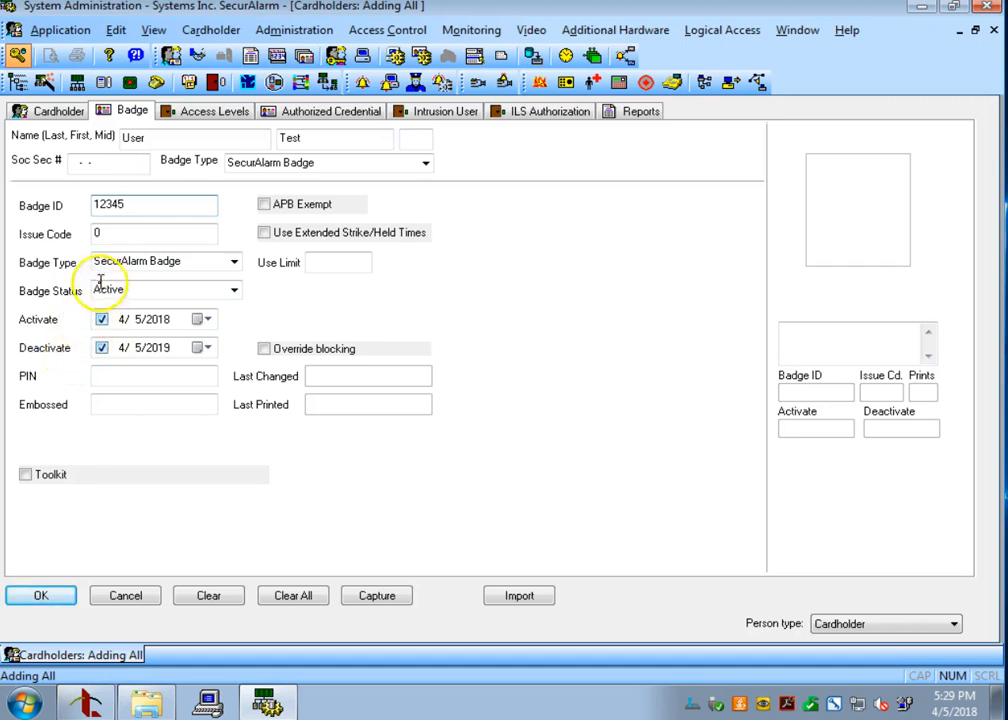
{"action": "mouse_move", "coordinate": [200, 136]}
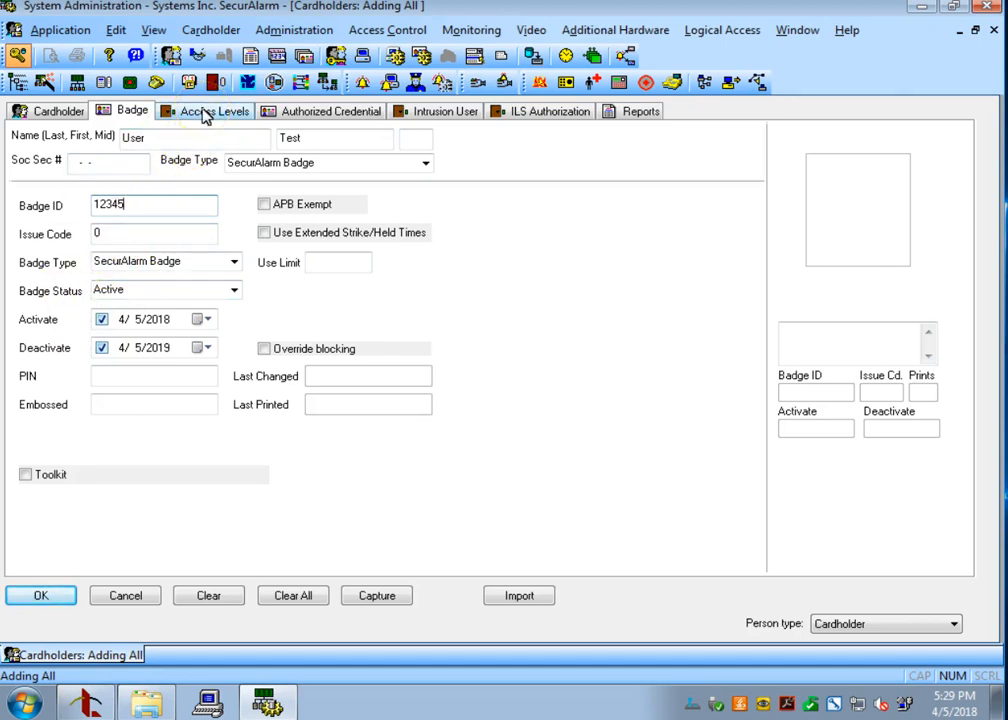
Assign IT Admin Access only (Front Door 24/7 unchecked) and save the cardholder record.
{"action": "left_click", "coordinate": [212, 112]}
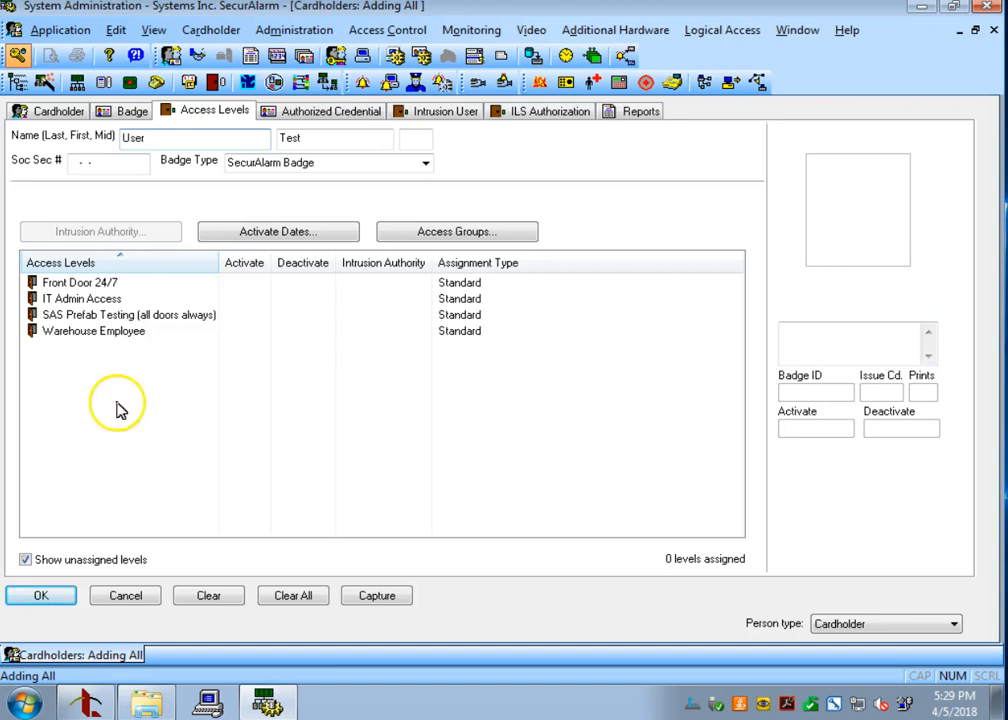
{"action": "mouse_move", "coordinate": [136, 388]}
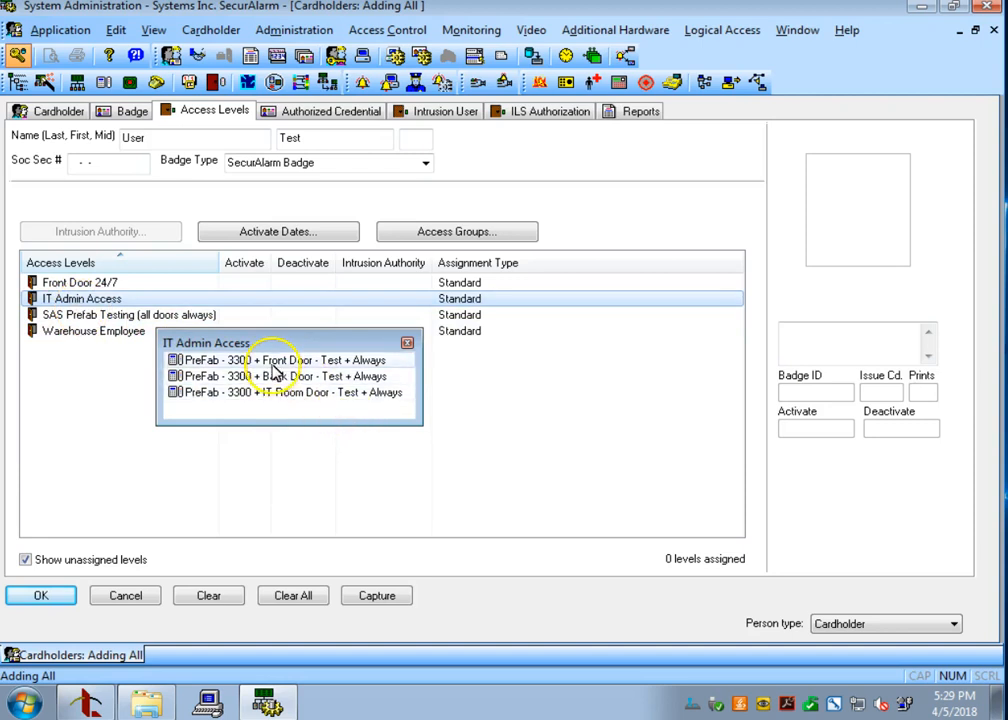
{"action": "mouse_move", "coordinate": [330, 404]}
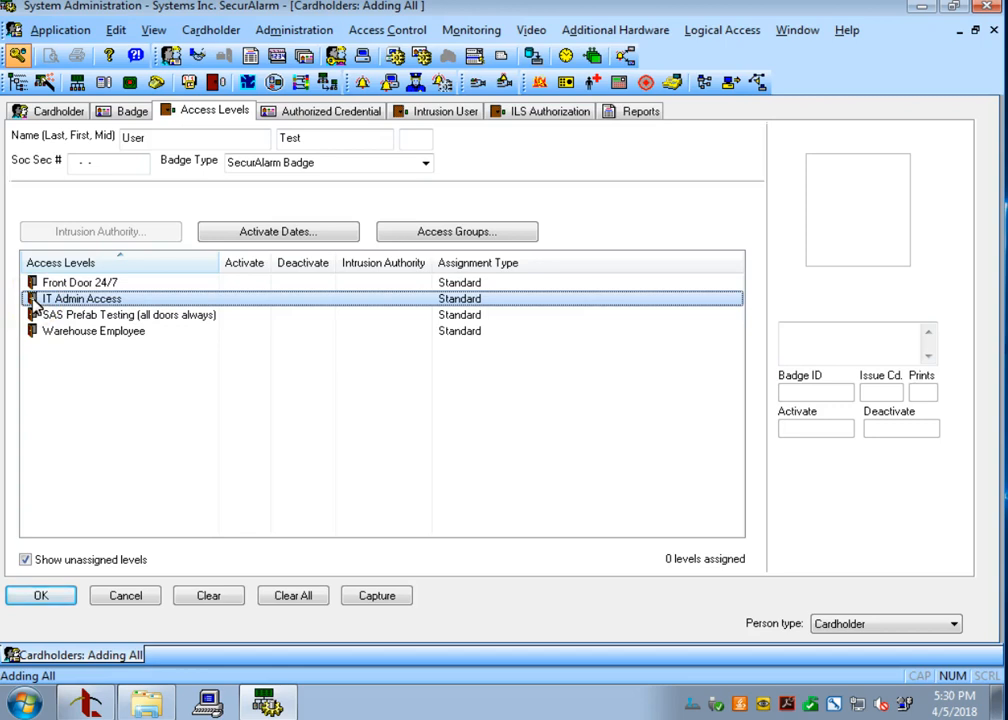
{"action": "left_click", "coordinate": [32, 298]}
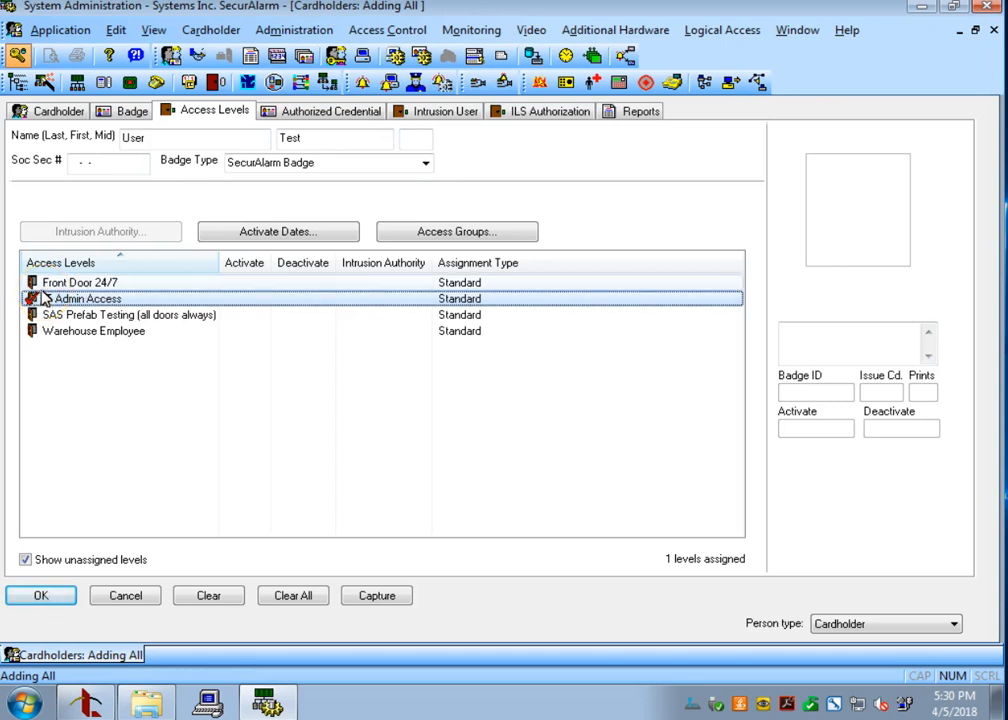
{"action": "left_click", "coordinate": [32, 280]}
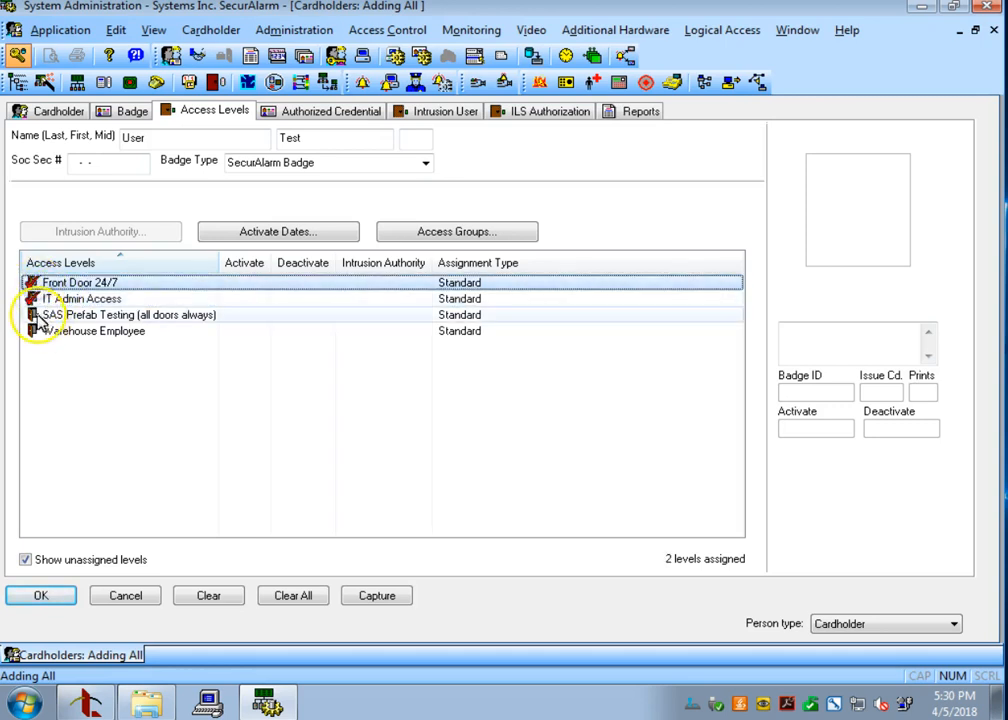
{"action": "left_click", "coordinate": [94, 332]}
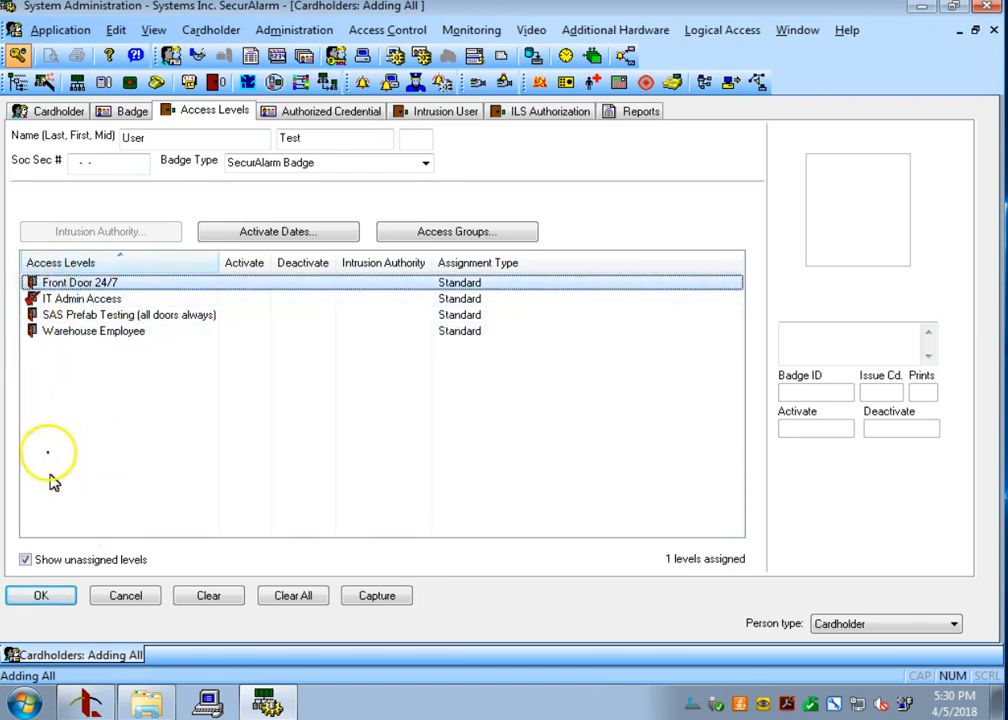
{"action": "left_click", "coordinate": [40, 596]}
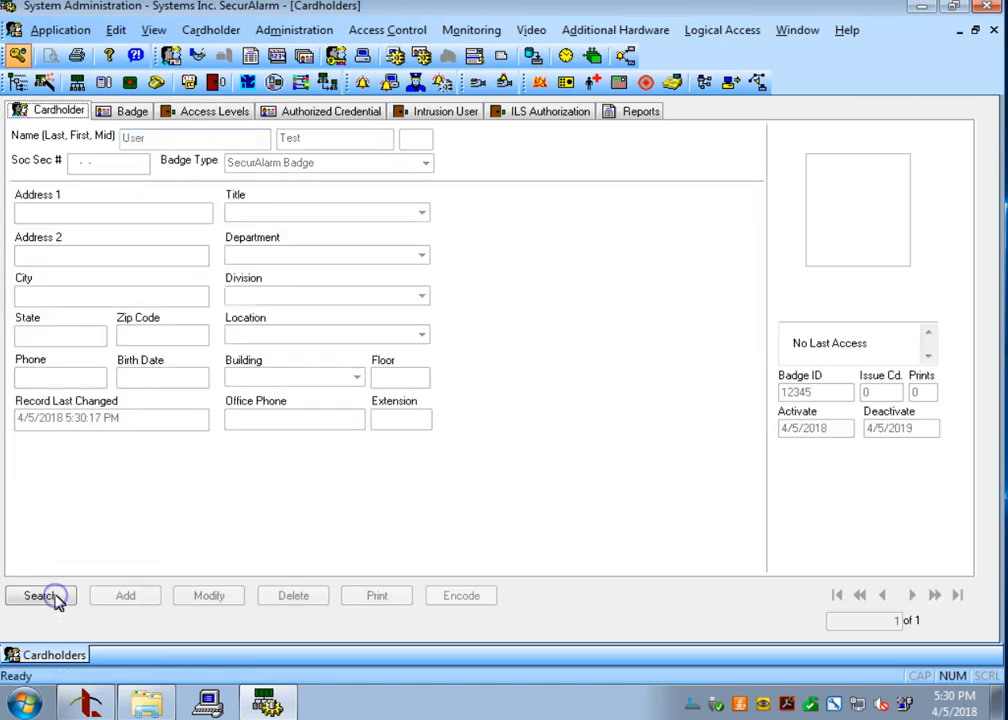
Search for User Test, rename to User 1, save, and reopen the record for editing.
{"action": "left_click", "coordinate": [40, 596]}
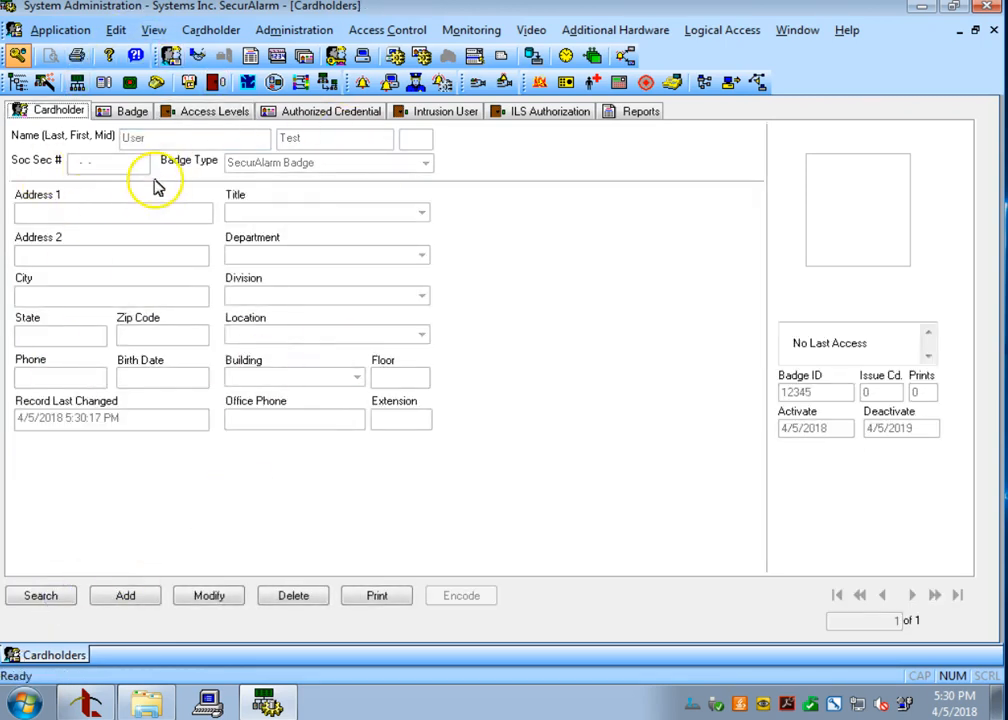
{"action": "mouse_move", "coordinate": [208, 596]}
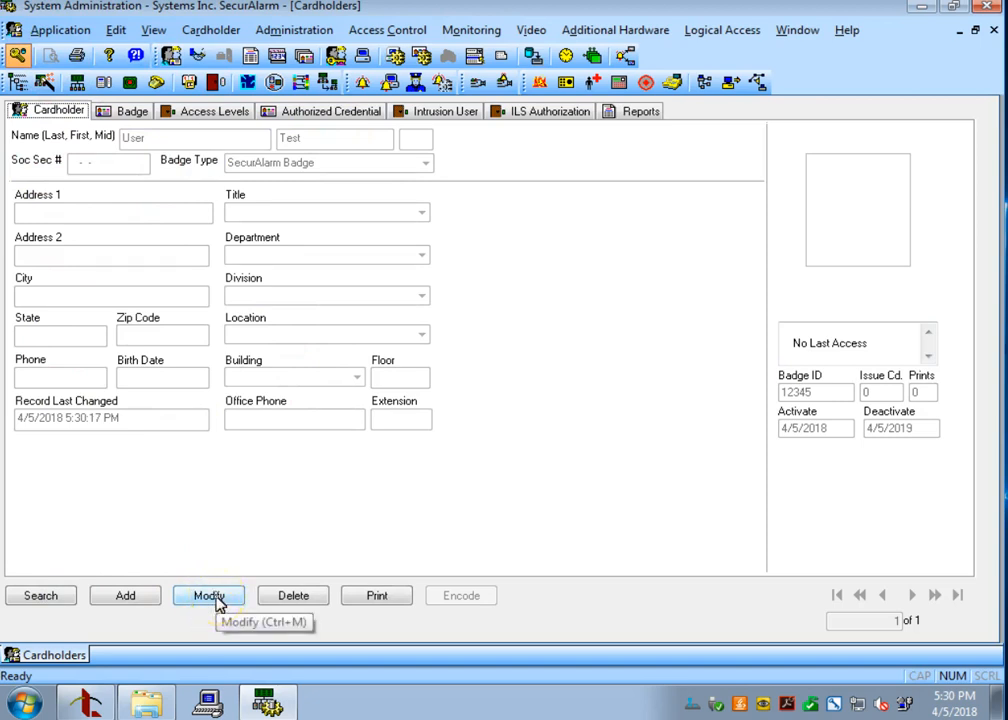
{"action": "left_click", "coordinate": [208, 596]}
{"action": "type", "text": " 1"}
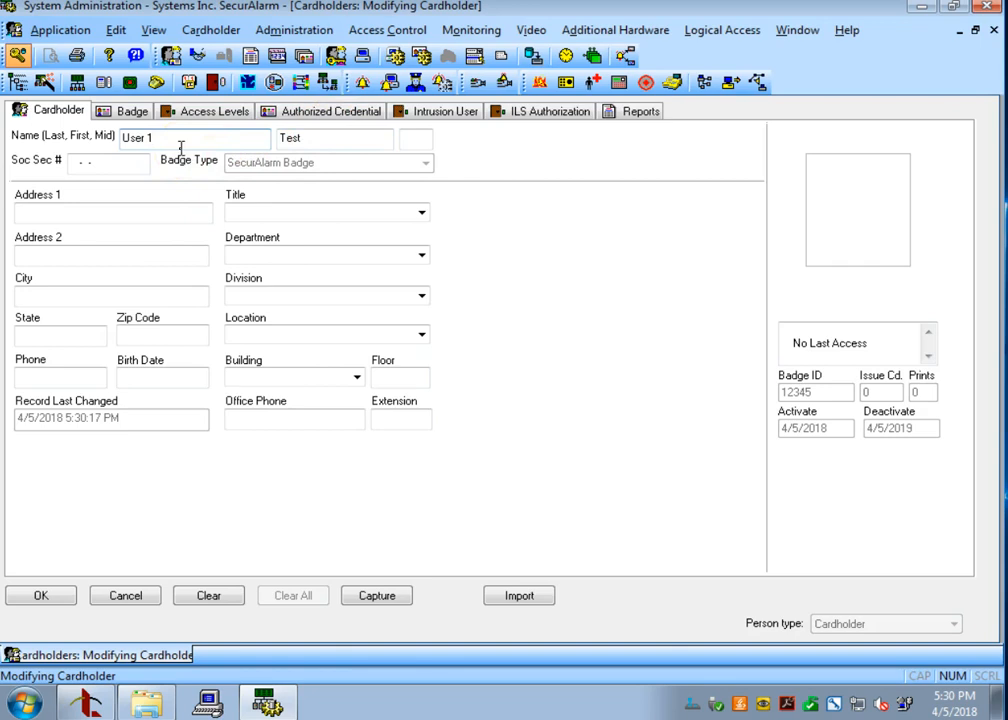
{"action": "left_click", "coordinate": [36, 596]}
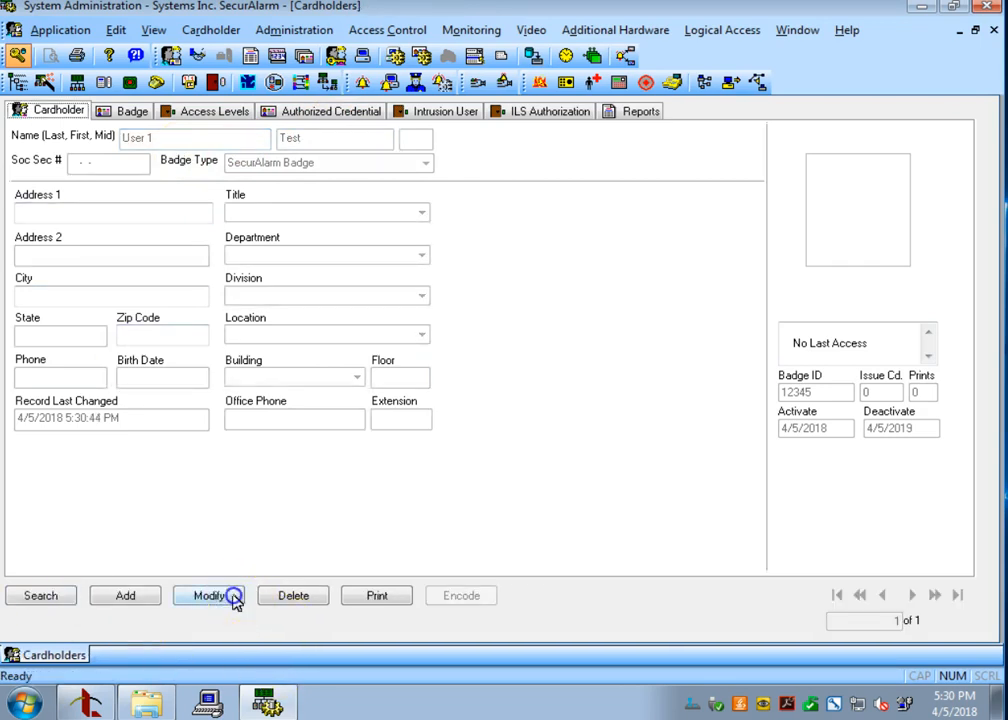
{"action": "left_click", "coordinate": [232, 596]}
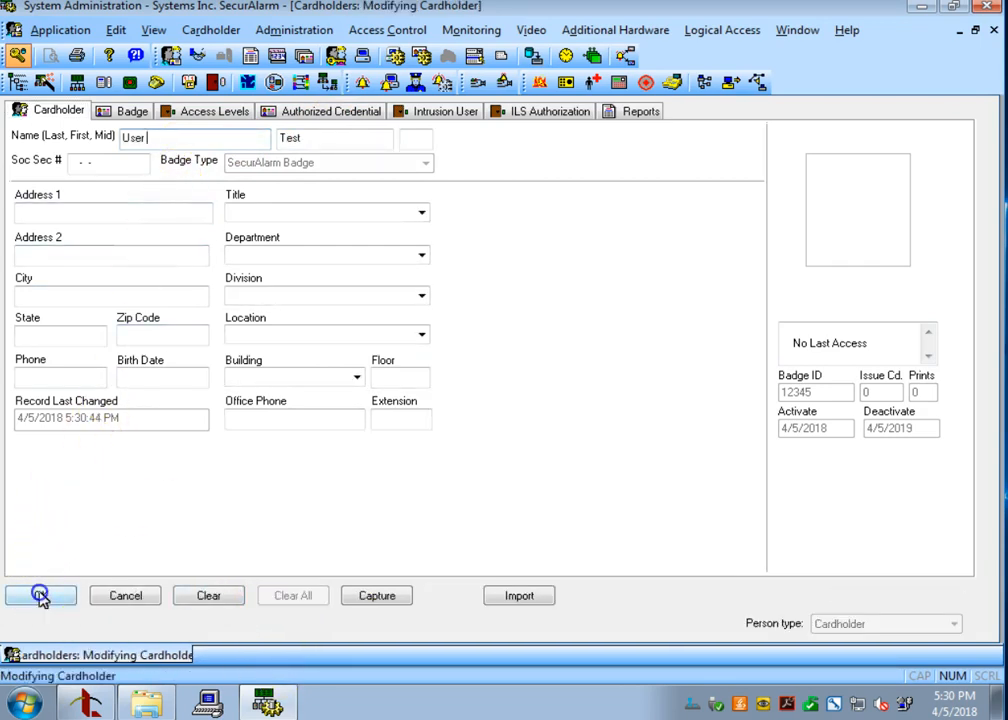
Update access levels so only IT Admin Access remains assigned and save.
{"action": "left_click", "coordinate": [210, 112]}
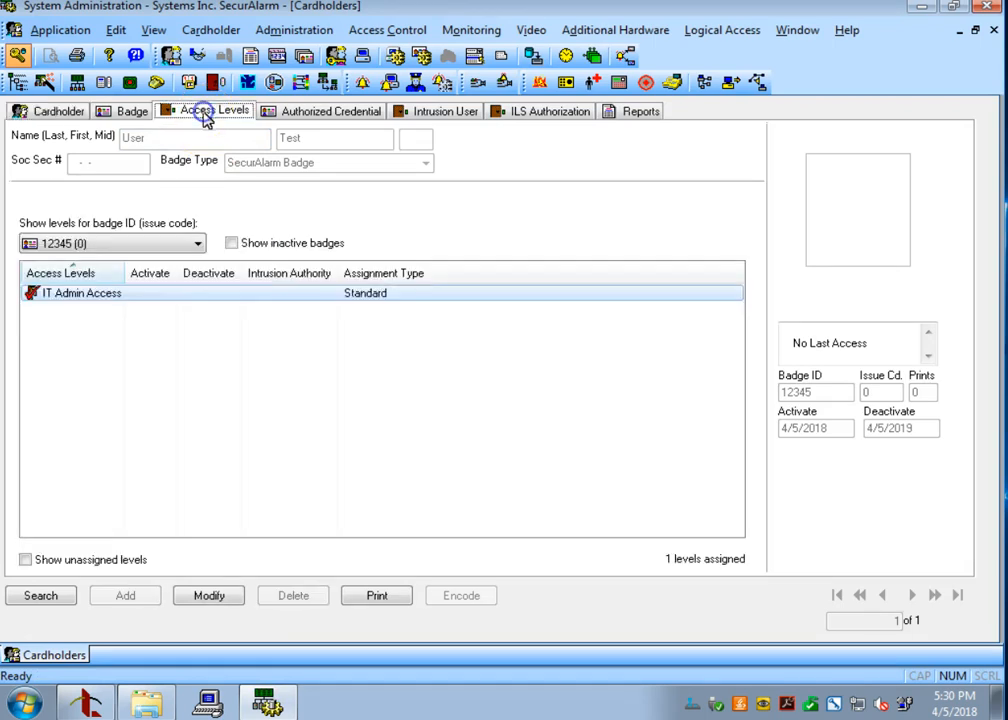
{"action": "left_click", "coordinate": [208, 596]}
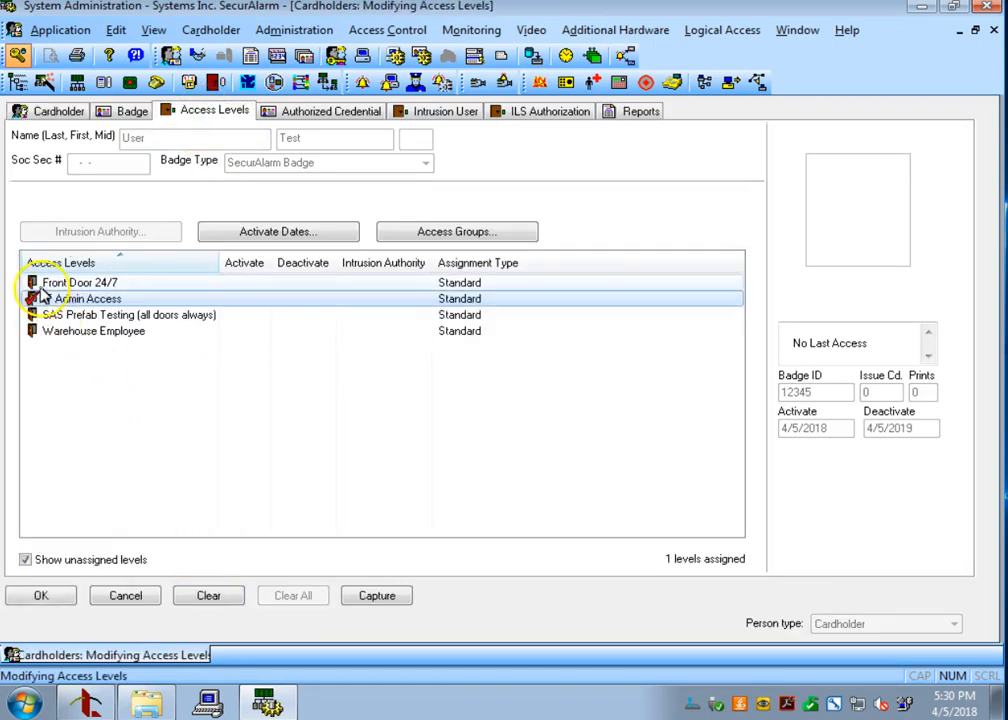
{"action": "left_click", "coordinate": [40, 596]}
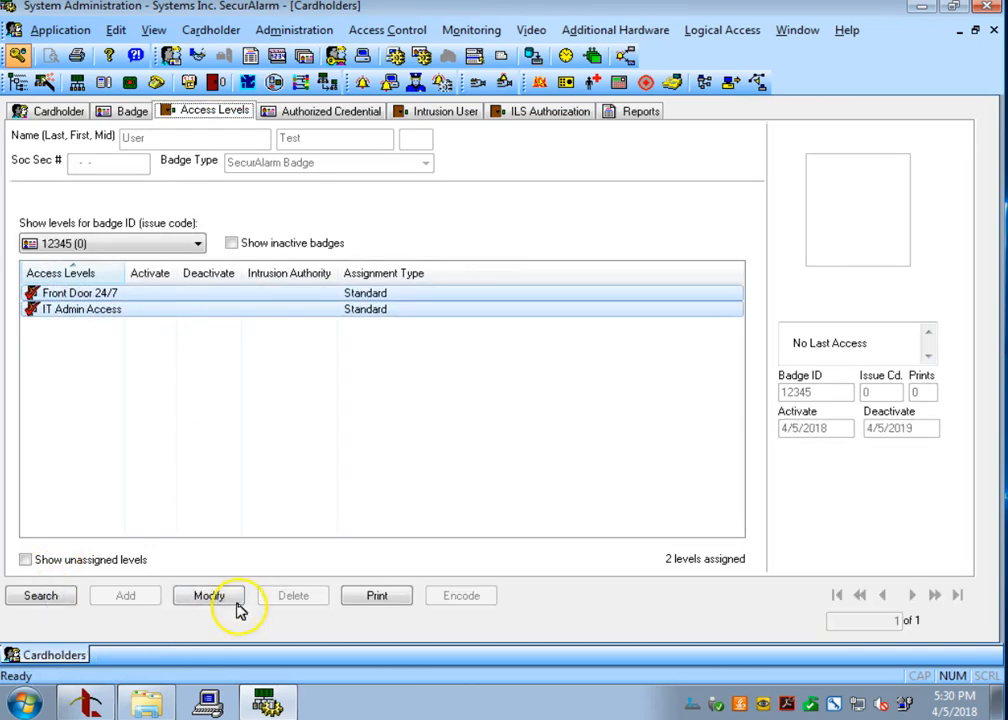
{"action": "left_click", "coordinate": [208, 596]}
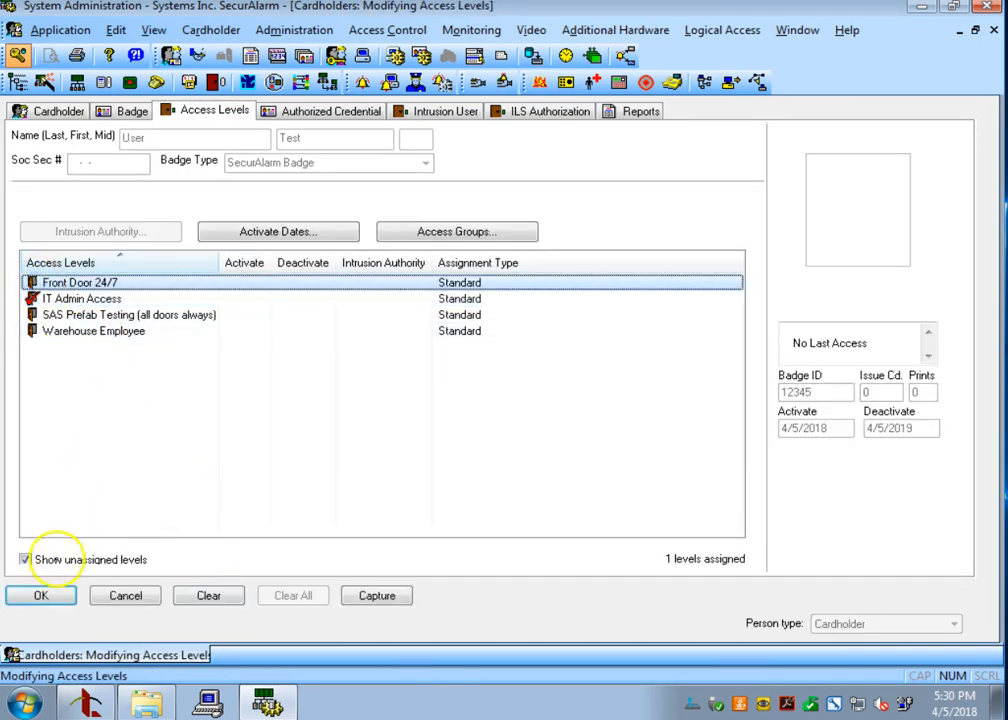
{"action": "left_click", "coordinate": [36, 596]}
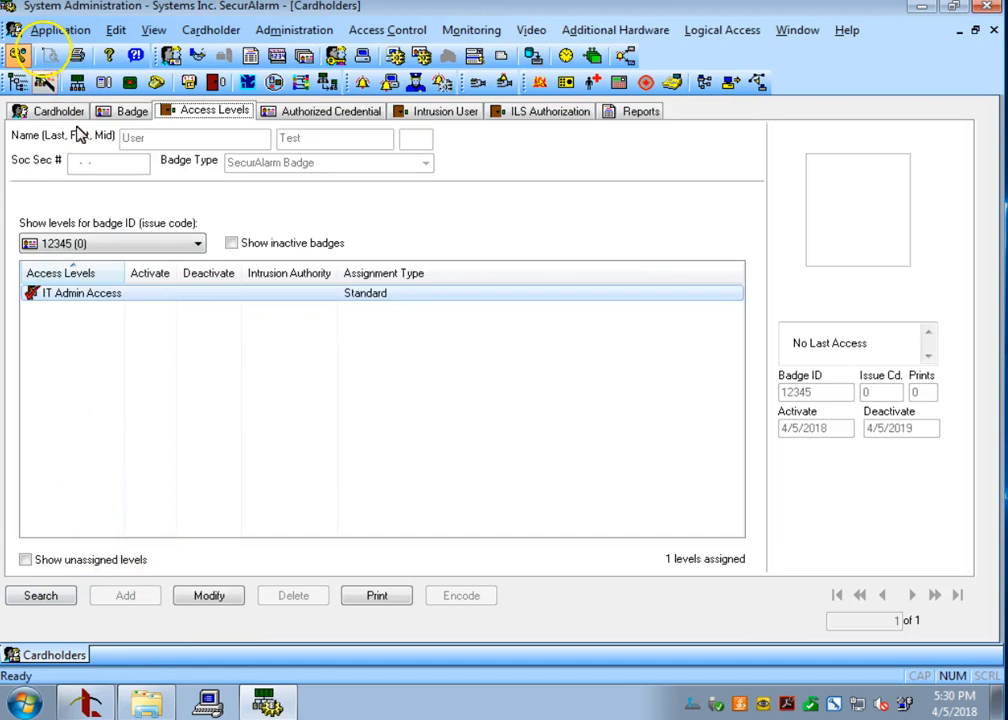
Change the badge ID to 12346 and save it.
{"action": "left_click", "coordinate": [132, 112]}
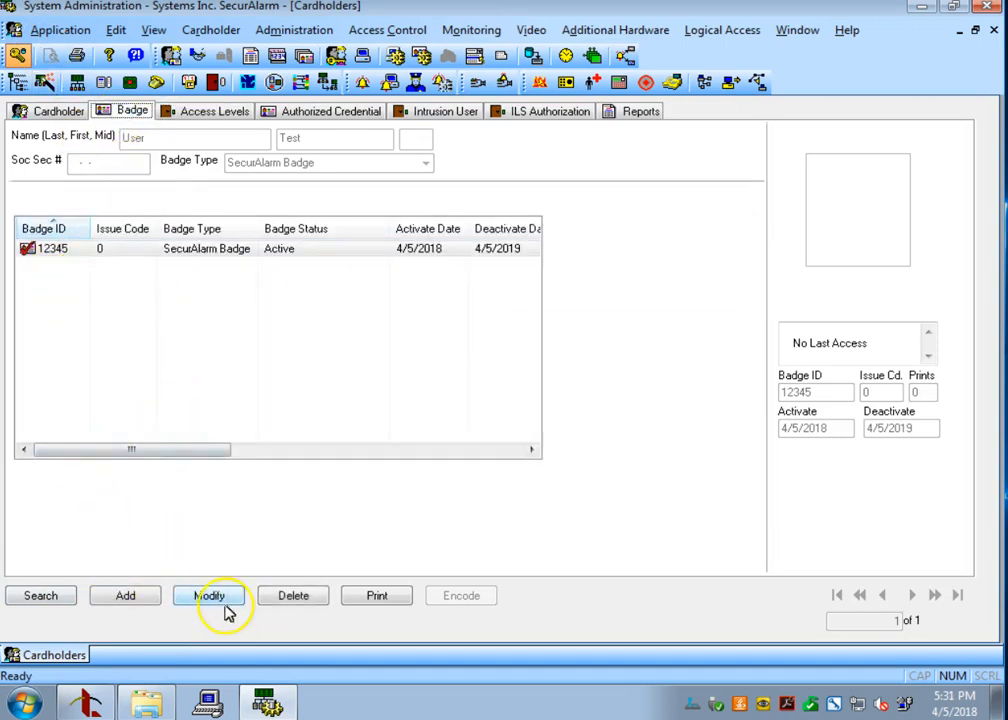
{"action": "left_click", "coordinate": [212, 596]}
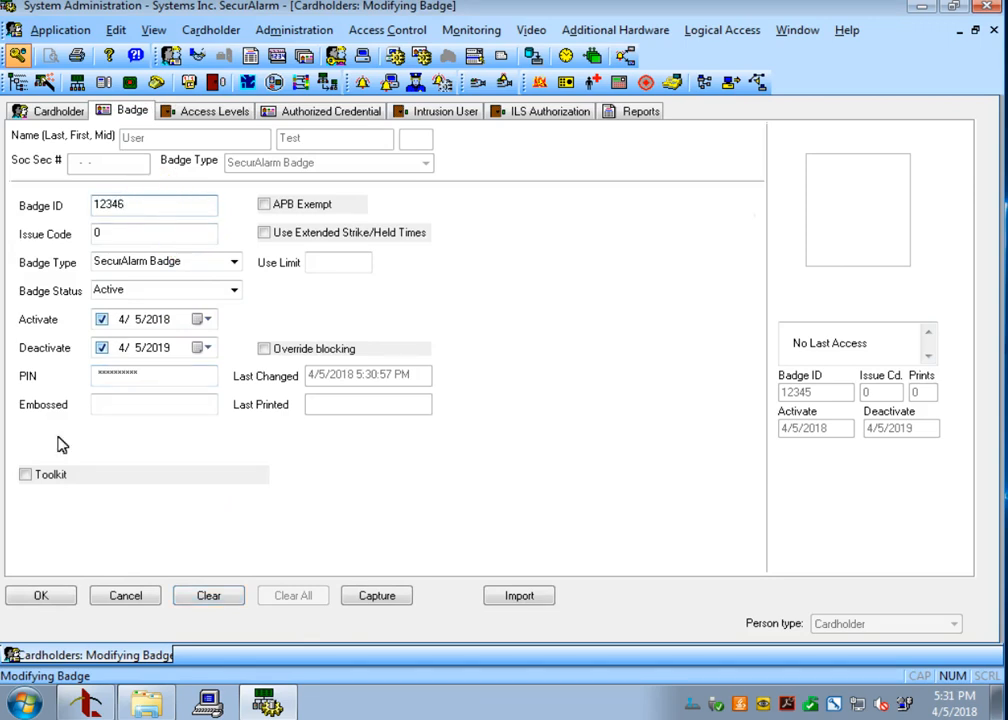
{"action": "left_click", "coordinate": [40, 596]}
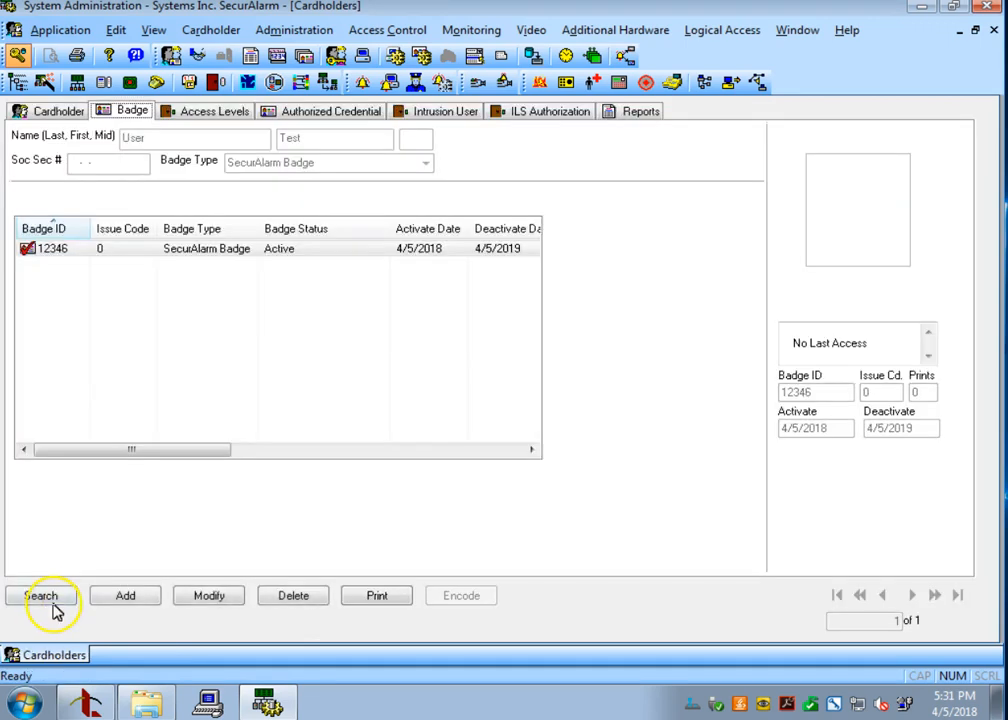
{"action": "mouse_move", "coordinate": [228, 590]}
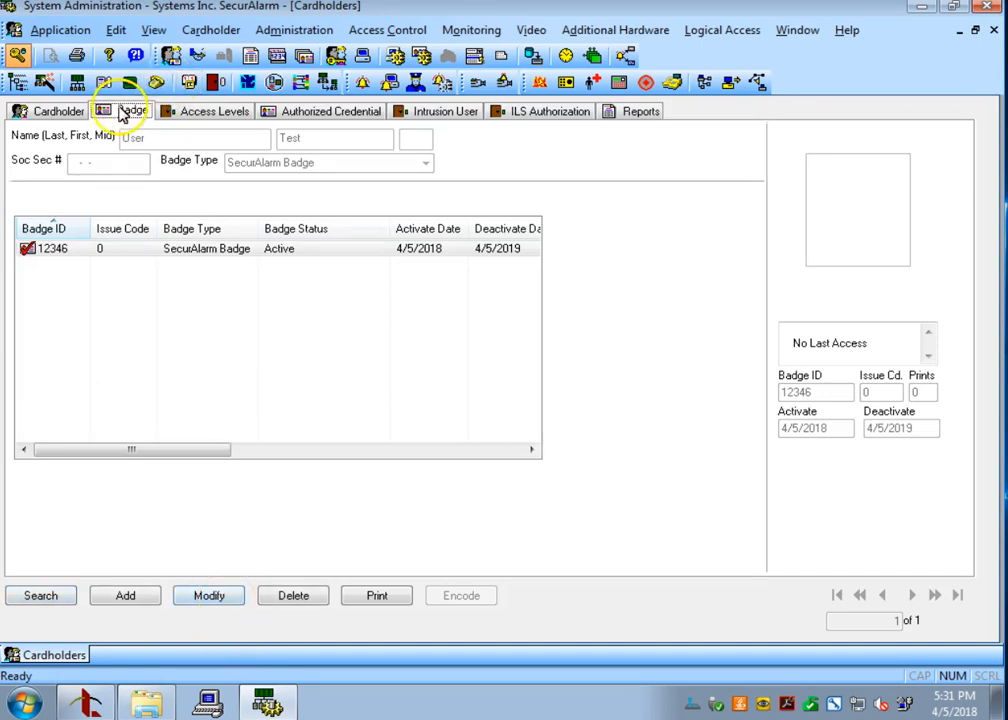
Set the badge status to Lost, then back to Active.
{"action": "left_click", "coordinate": [208, 596]}
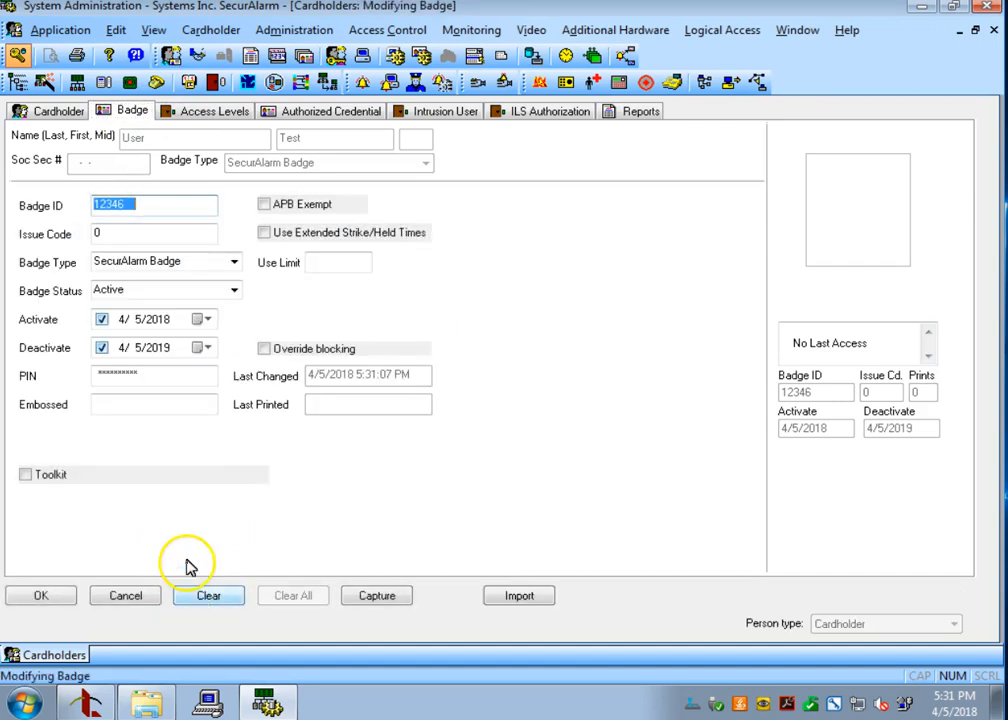
{"action": "left_click", "coordinate": [234, 290]}
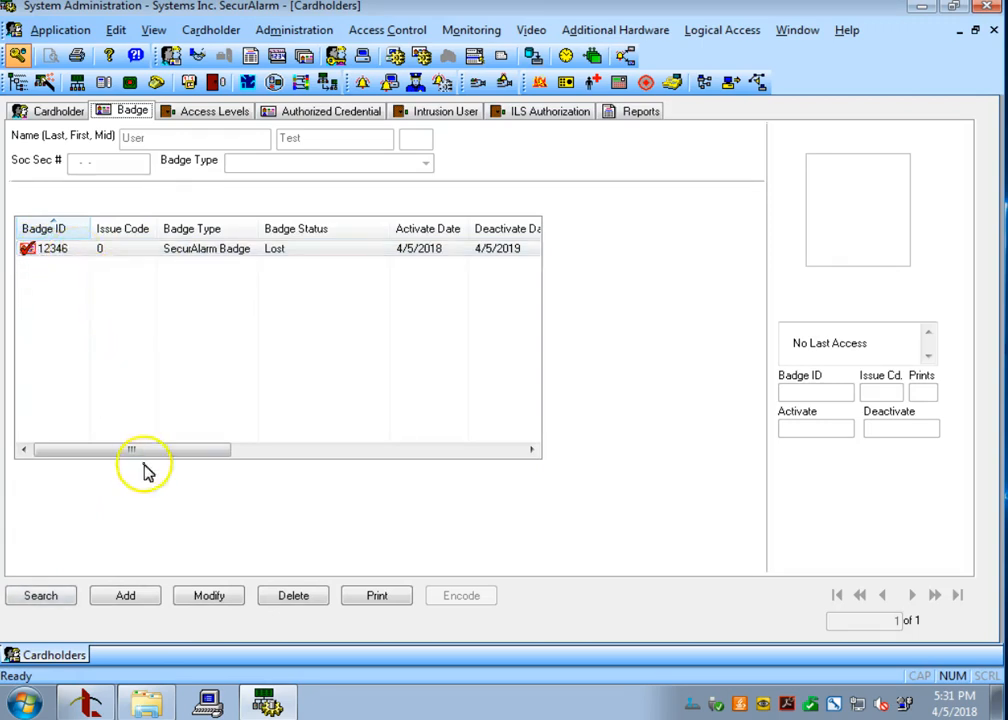
{"action": "mouse_move", "coordinate": [208, 596]}
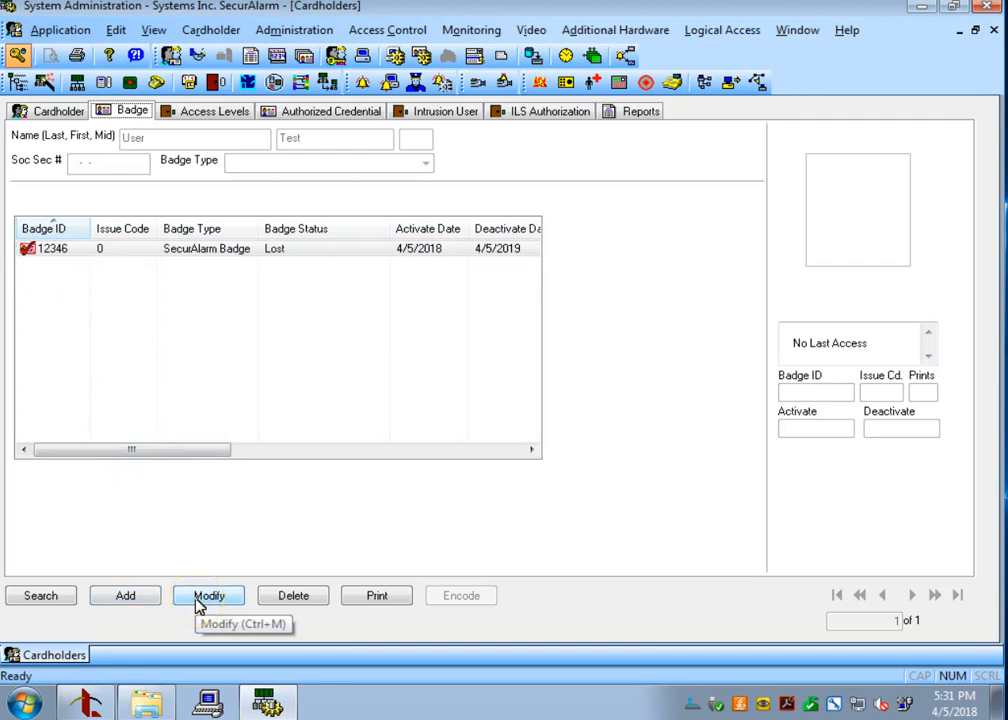
{"action": "left_click", "coordinate": [208, 596]}
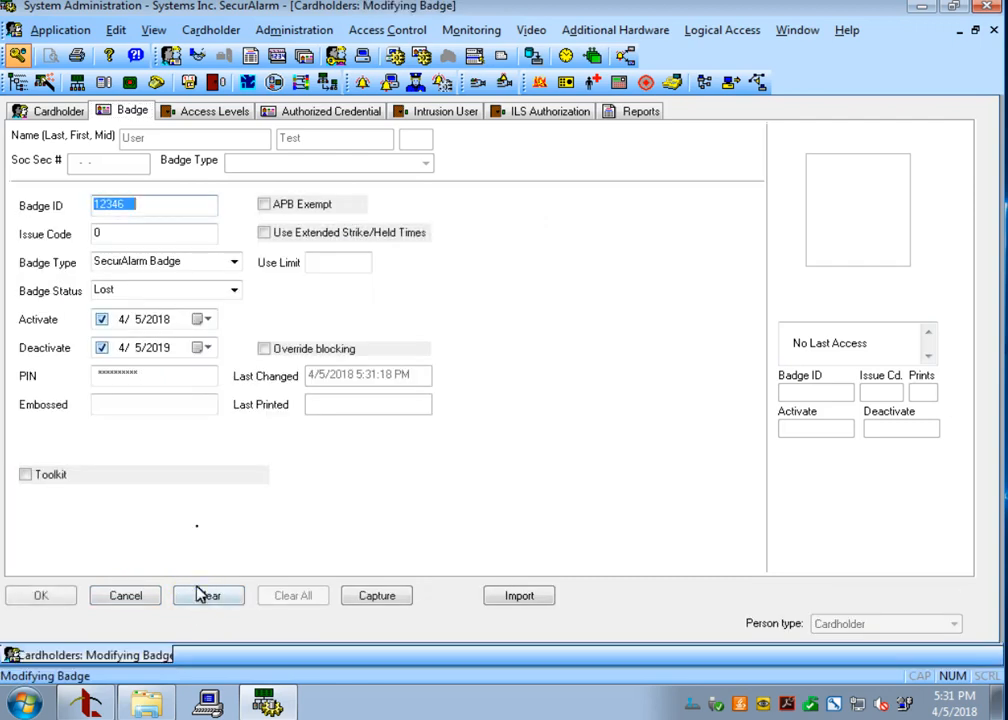
{"action": "left_click", "coordinate": [164, 290]}
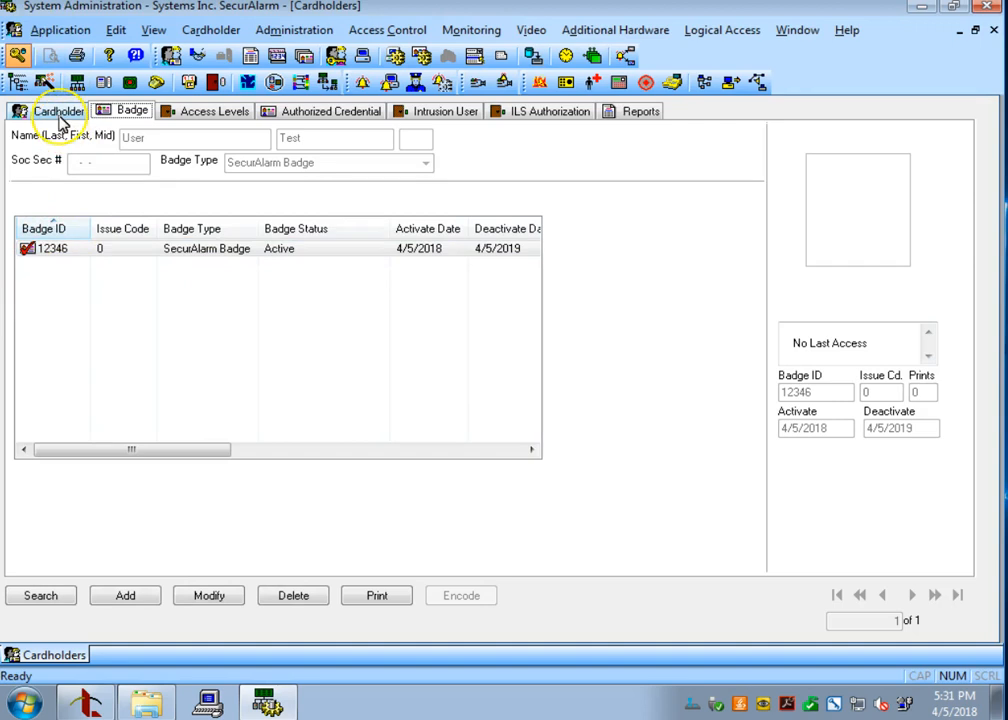
Search cardholders by last name User.
{"action": "left_click", "coordinate": [56, 112]}
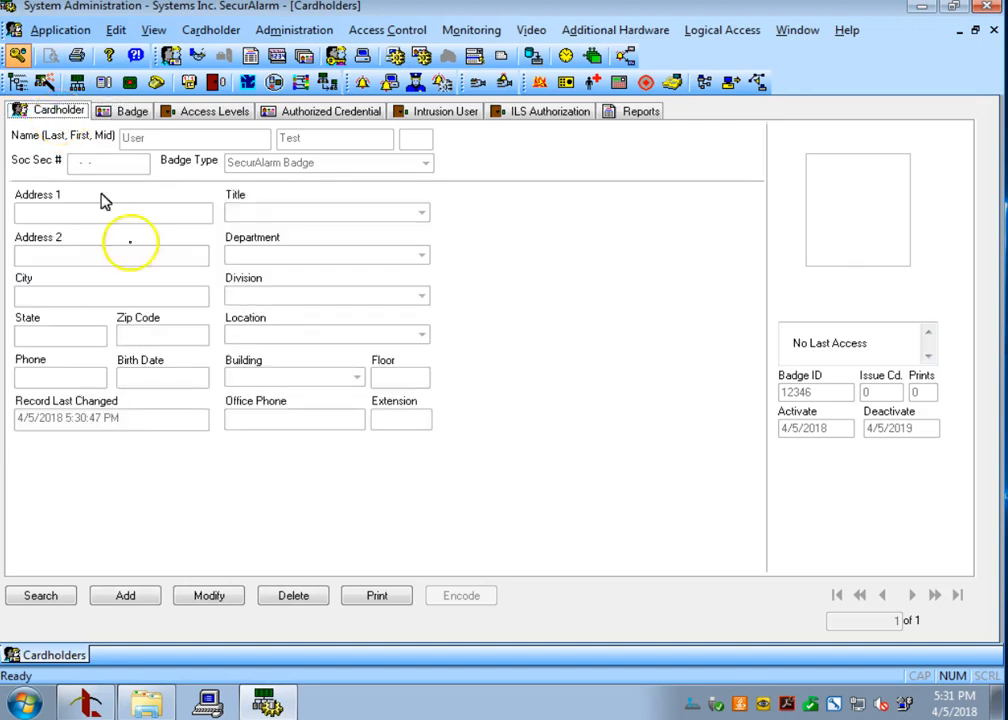
{"action": "mouse_move", "coordinate": [40, 596]}
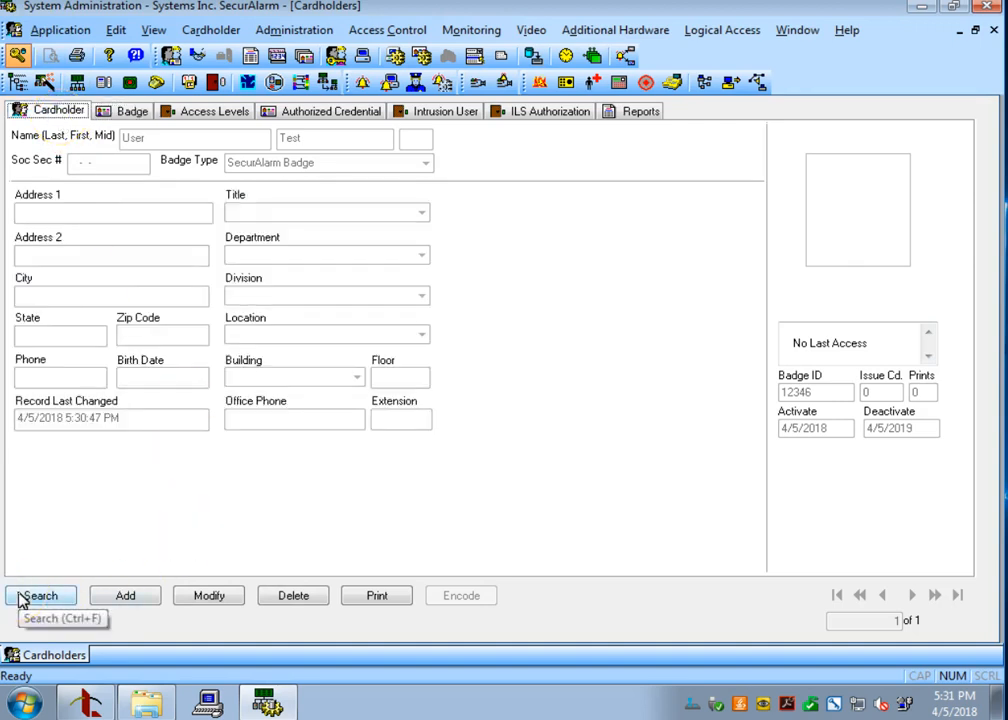
{"action": "left_click", "coordinate": [40, 596]}
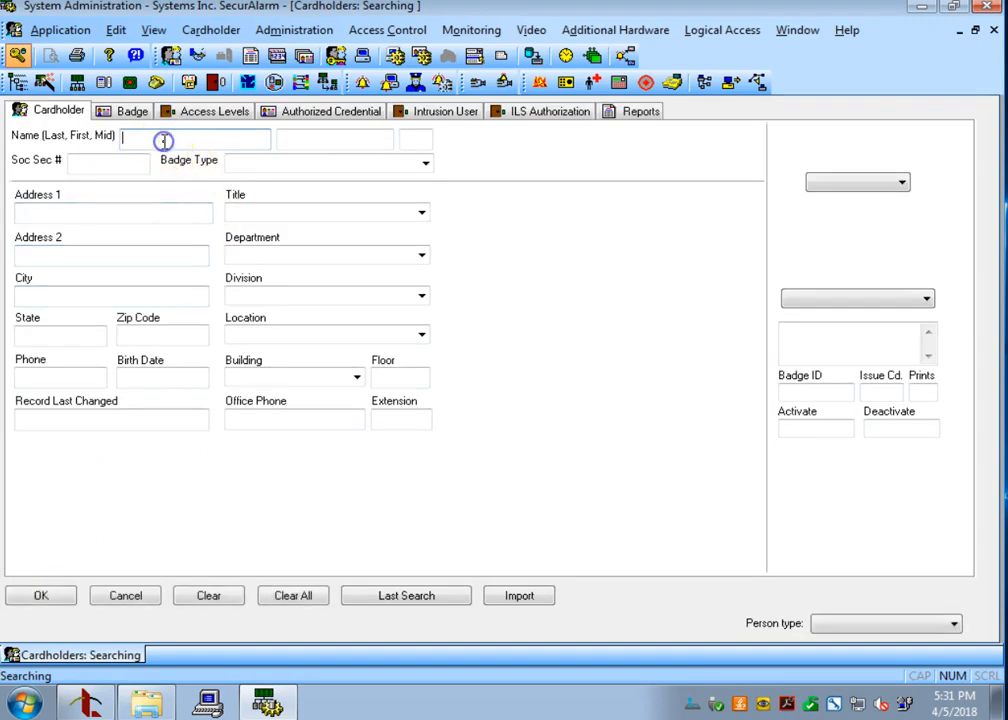
{"action": "type", "text": "User"}
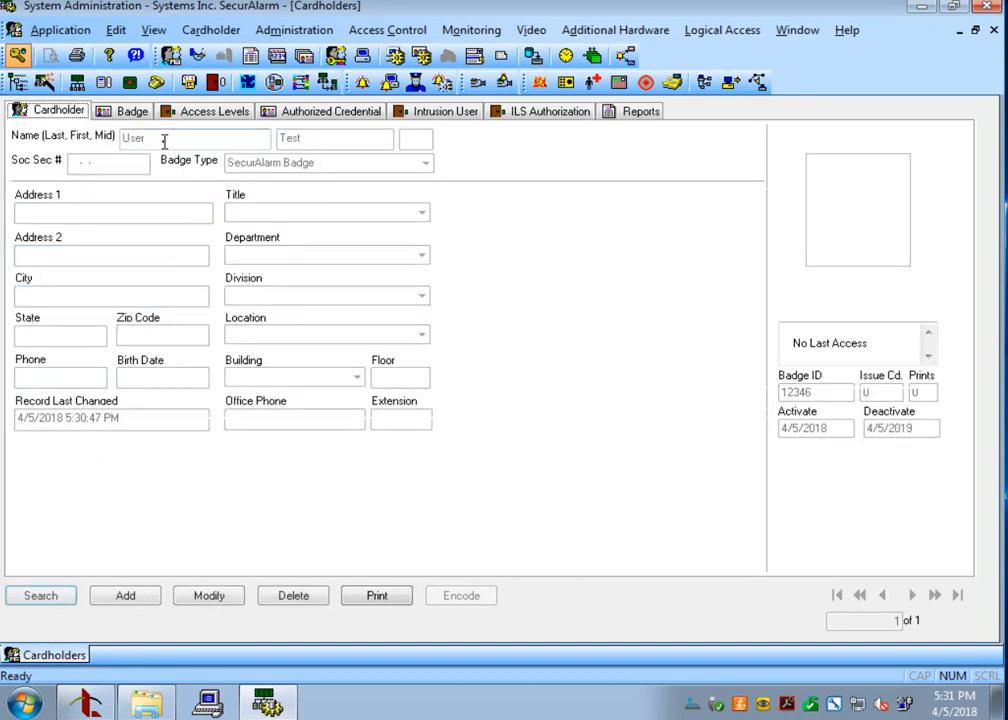
{"action": "mouse_move", "coordinate": [252, 228]}
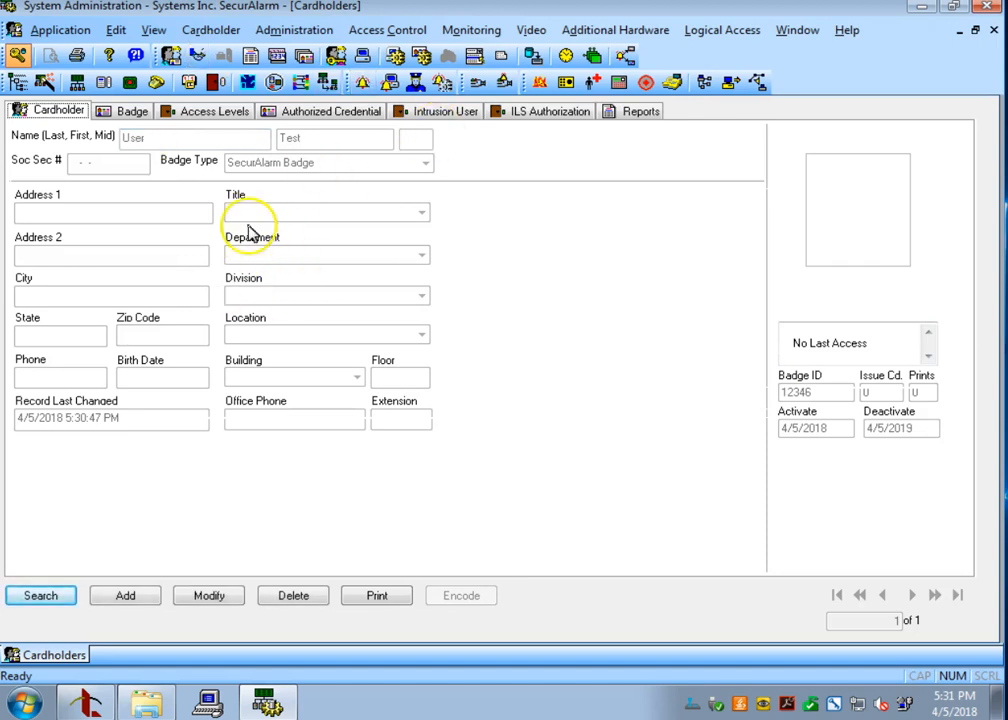
Search badges for badge ID 12346, finding User Test.
{"action": "left_click", "coordinate": [128, 112]}
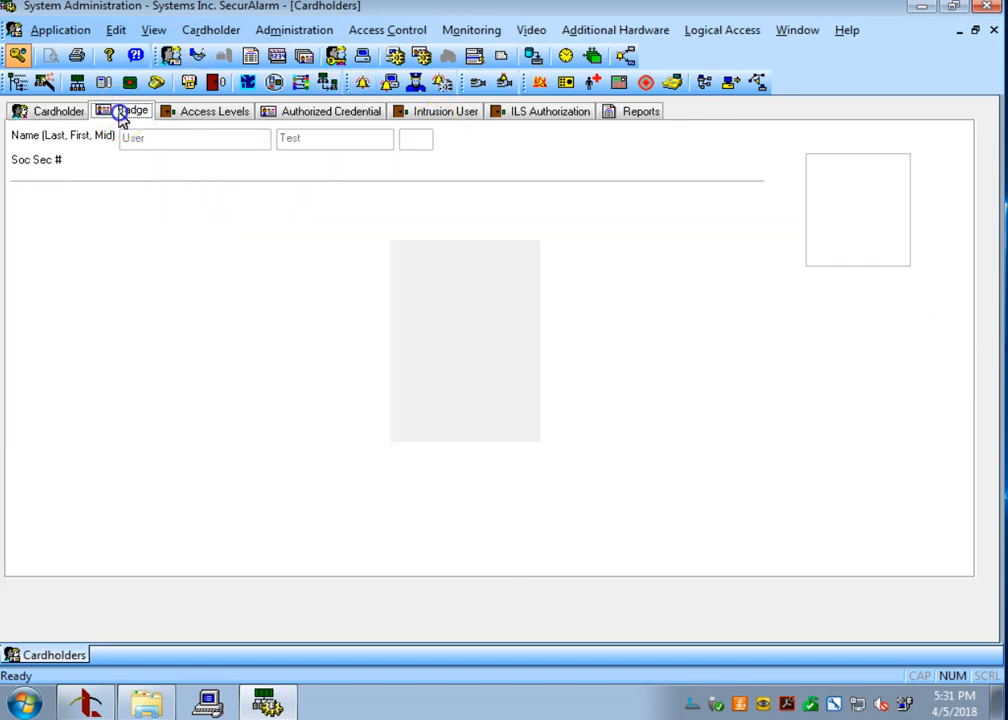
{"action": "left_click", "coordinate": [128, 112]}
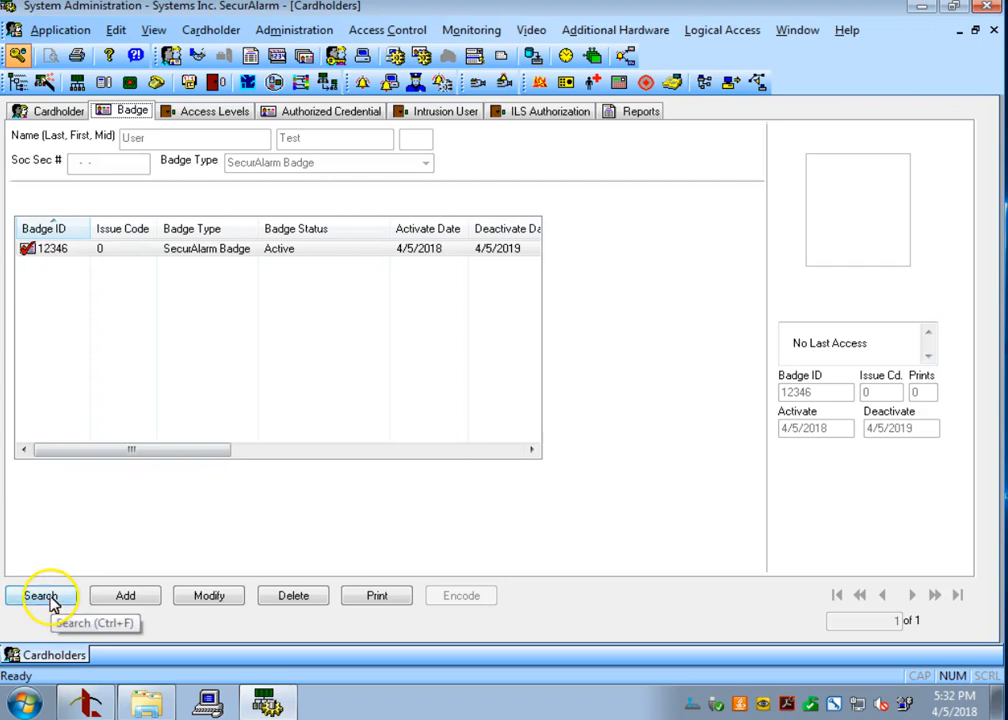
{"action": "left_click", "coordinate": [44, 596]}
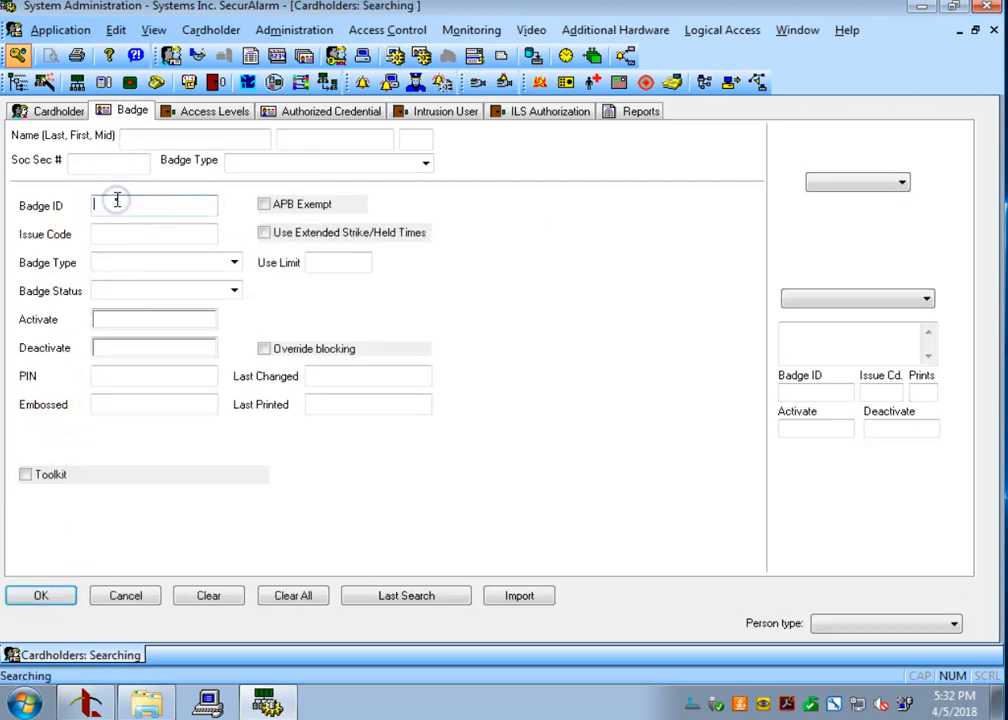
{"action": "type", "text": "12346"}
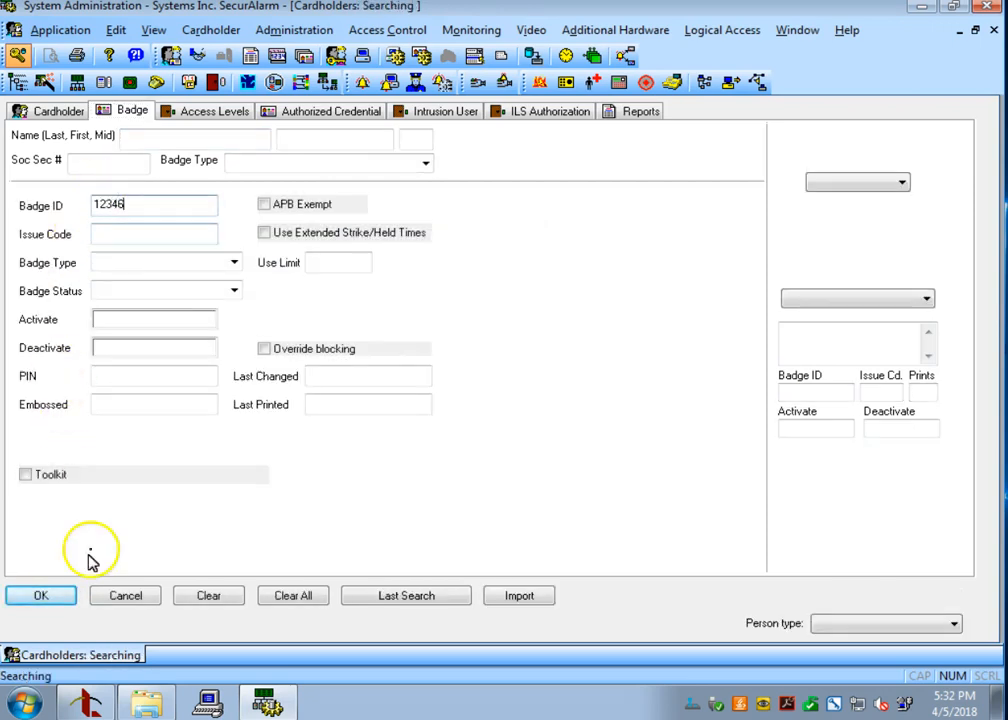
{"action": "left_click", "coordinate": [40, 596]}
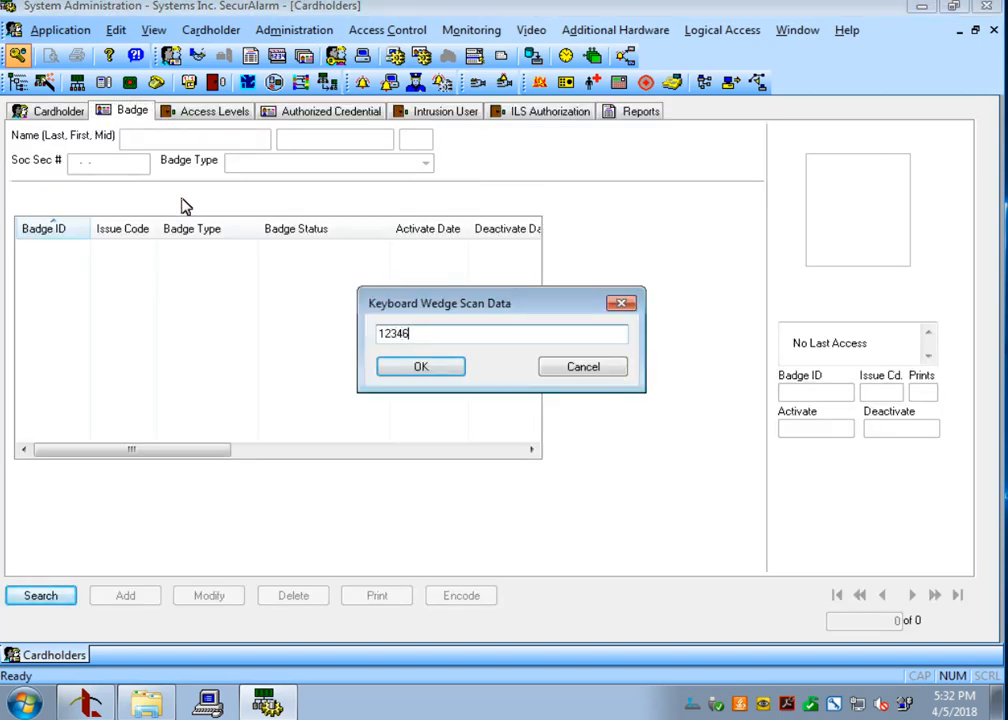
Confirm scanned badge number 12346 to bring up the badge for deletion.
{"action": "left_click", "coordinate": [420, 366]}
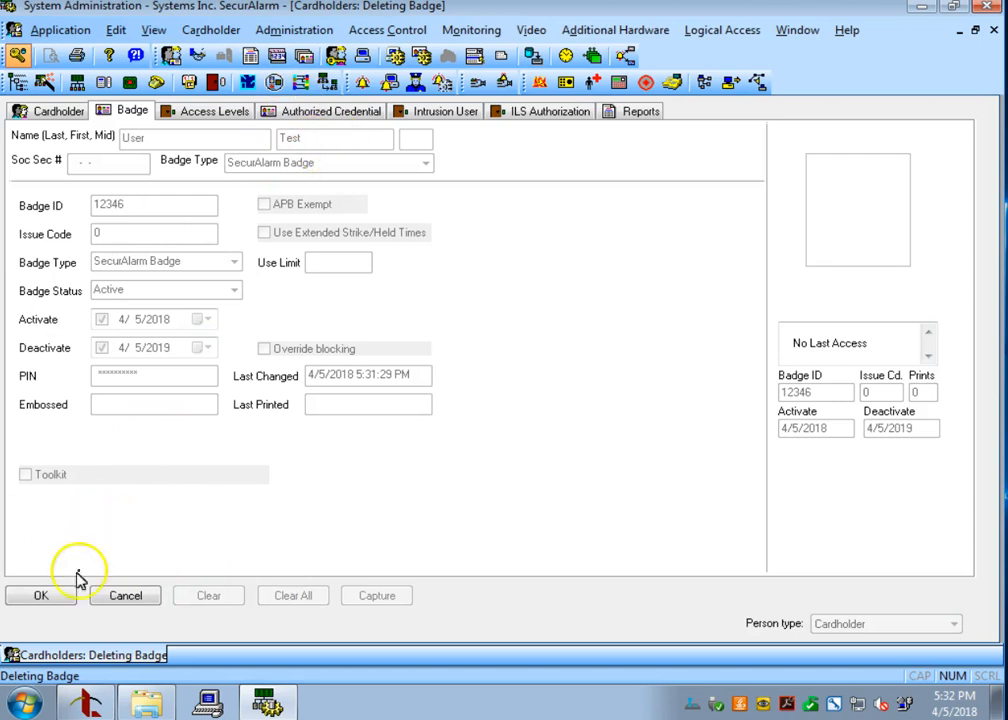
Delete badge 12346, confirming permanent removal.
{"action": "left_click", "coordinate": [40, 596]}
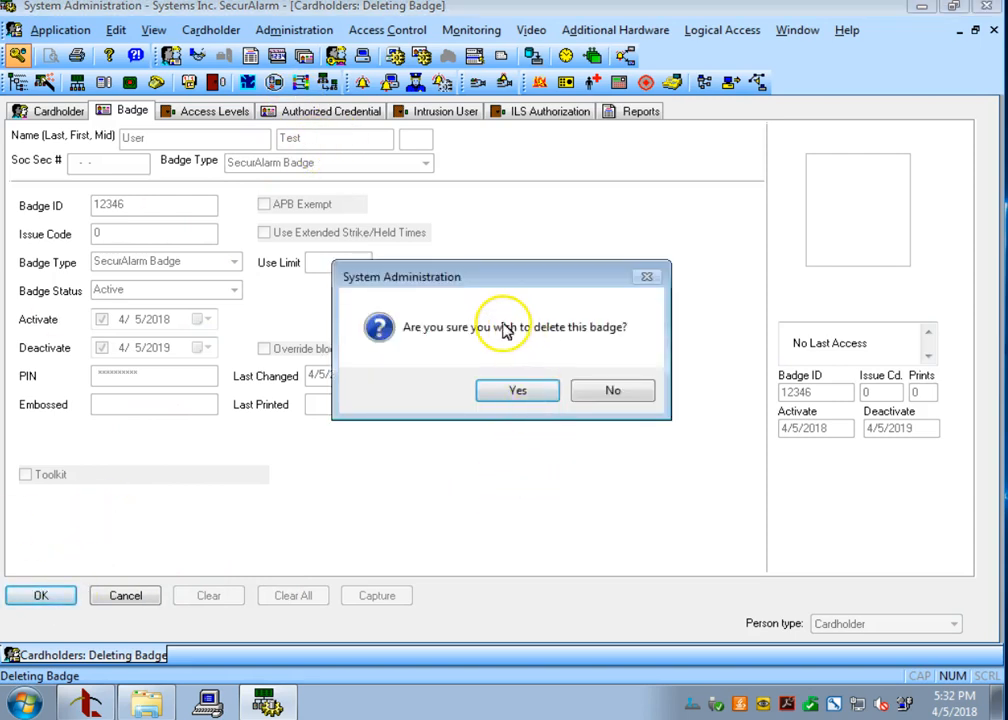
{"action": "mouse_move", "coordinate": [488, 360]}
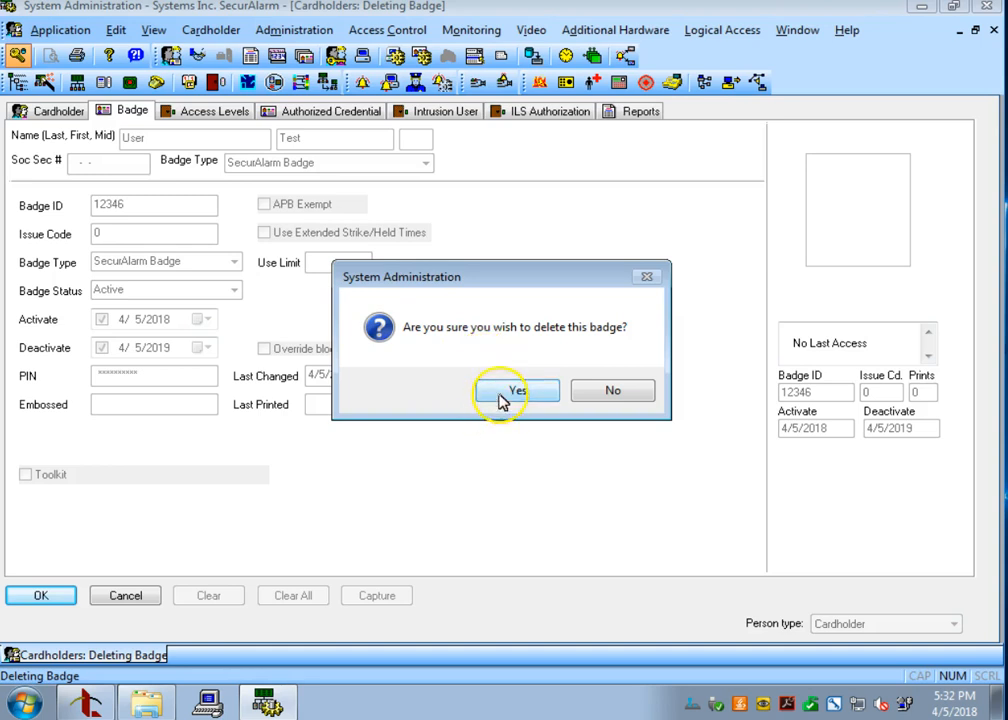
{"action": "left_click", "coordinate": [518, 390]}
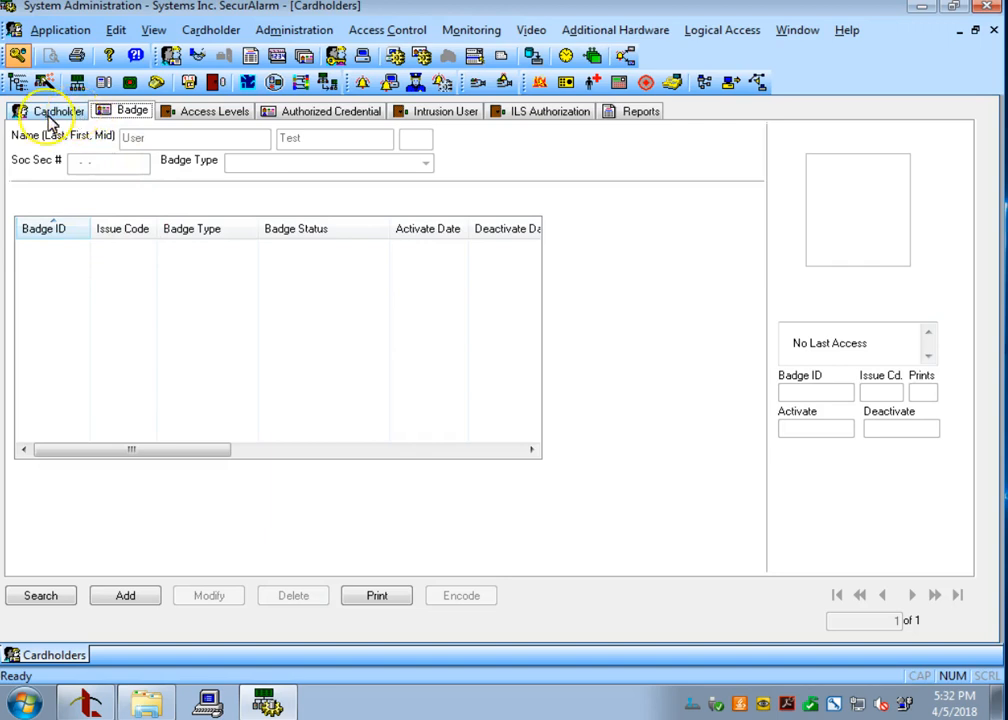
Begin deleting the User Test cardholder and bring up the confirmation prompt.
{"action": "left_click", "coordinate": [52, 112]}
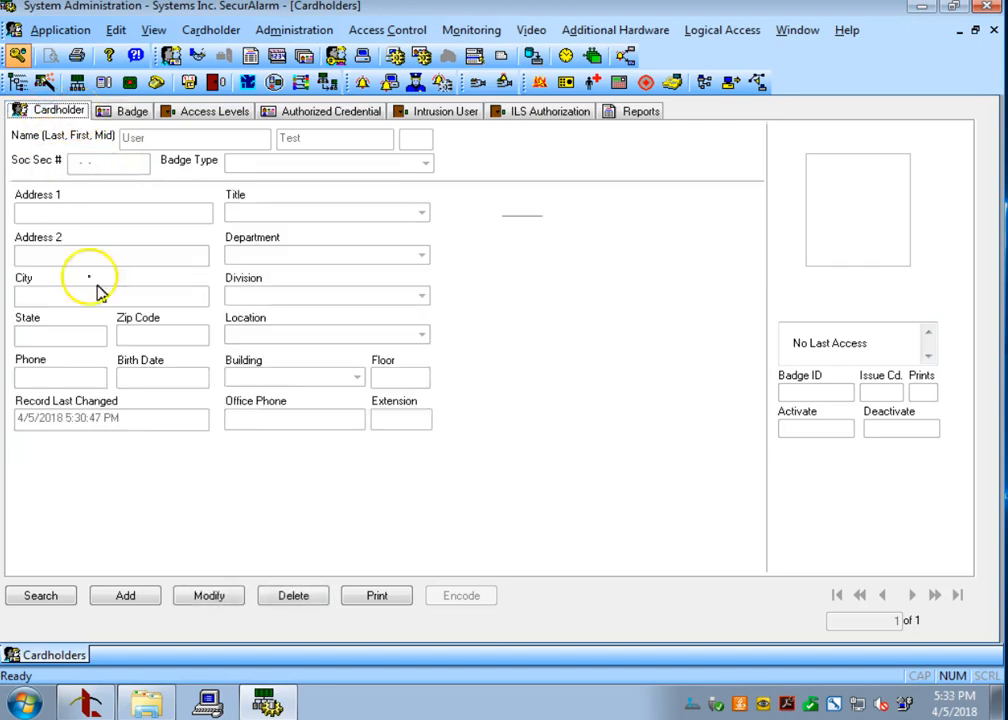
{"action": "mouse_move", "coordinate": [290, 156]}
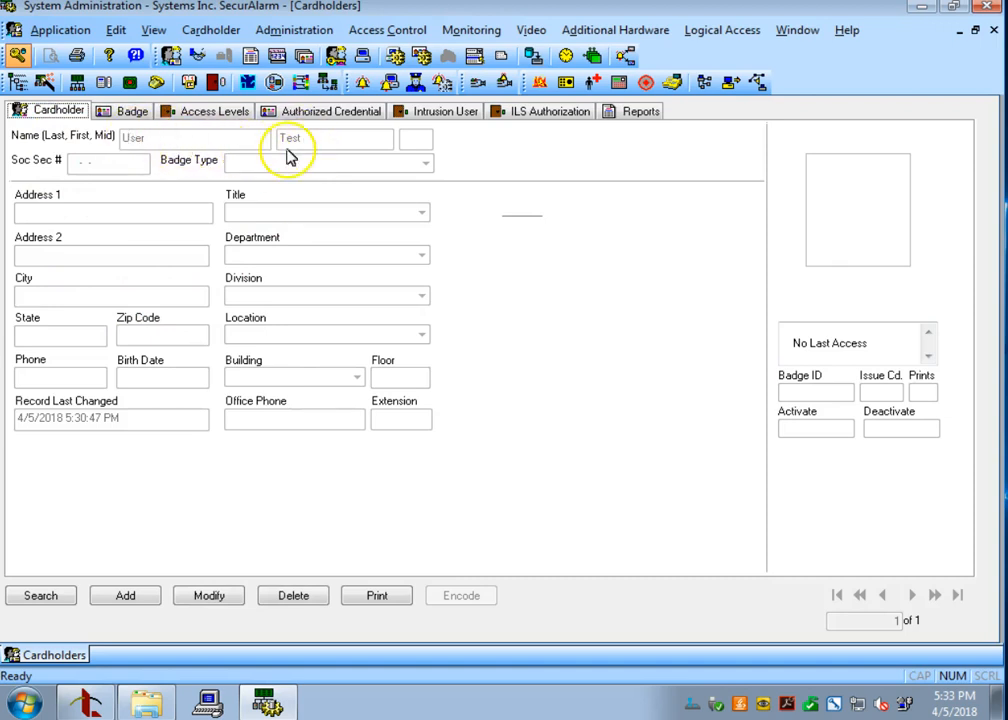
{"action": "left_click", "coordinate": [292, 596]}
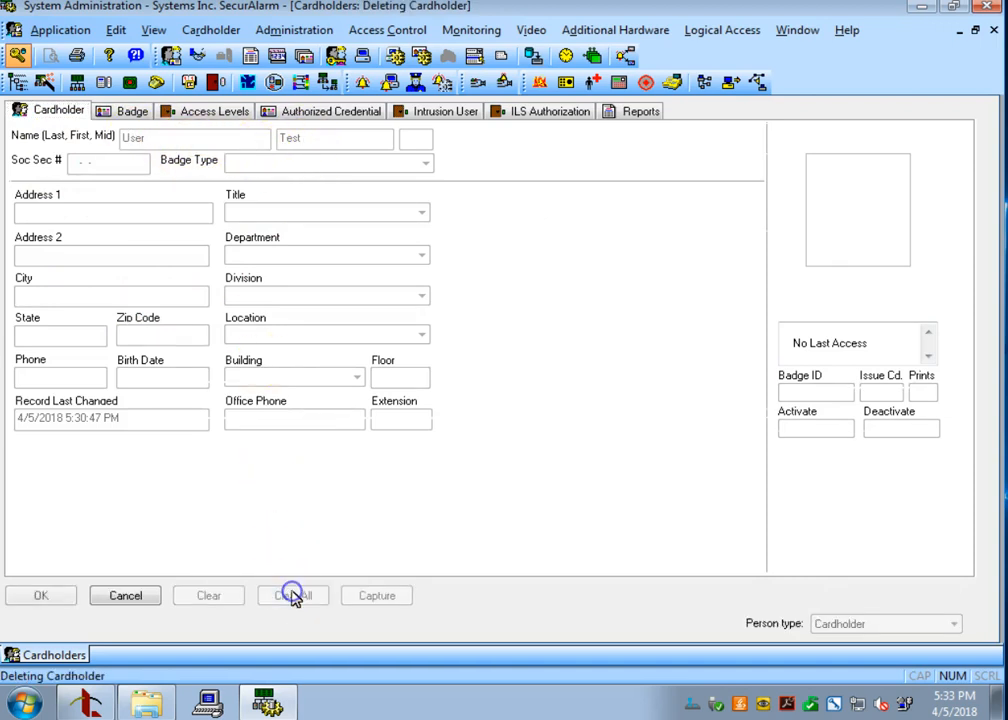
{"action": "left_click", "coordinate": [40, 596]}
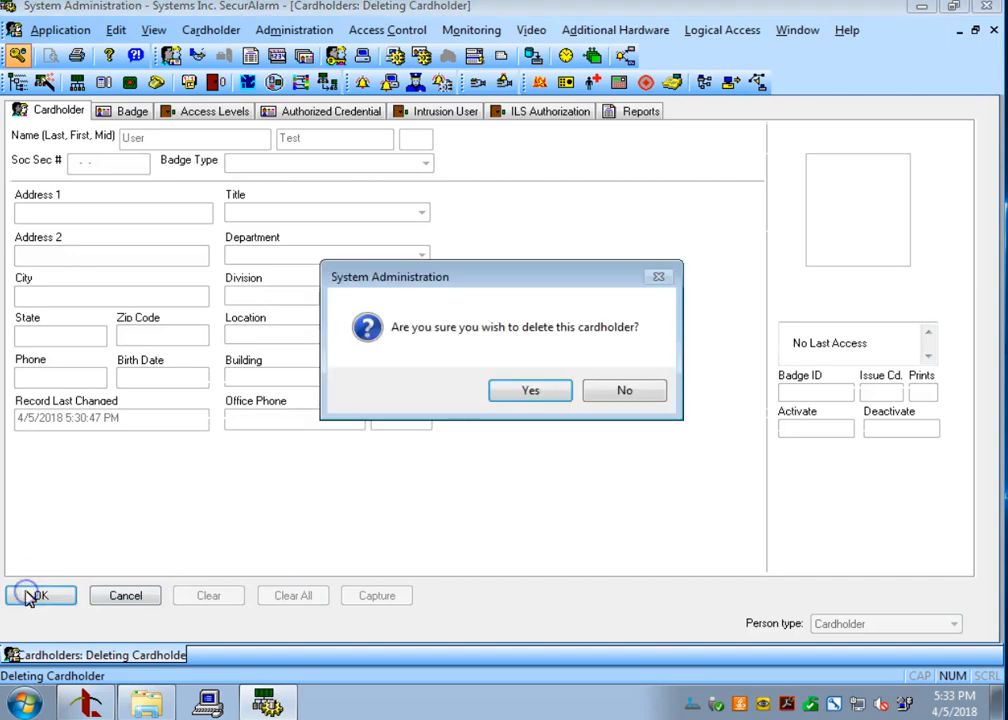